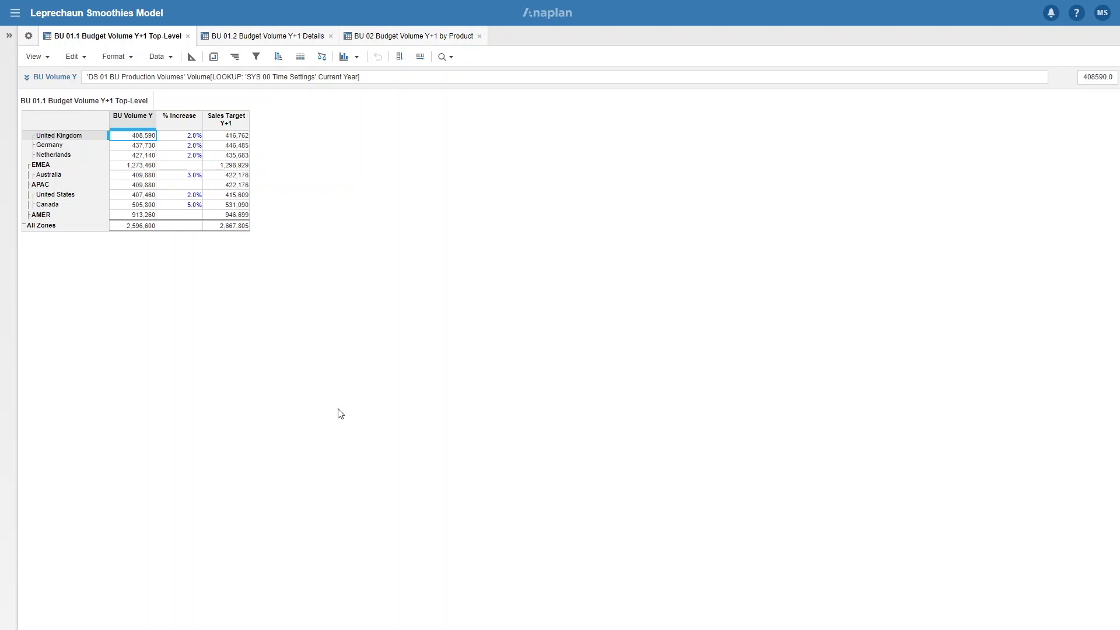
{"action": "mouse_move", "coordinate": [172, 265]}
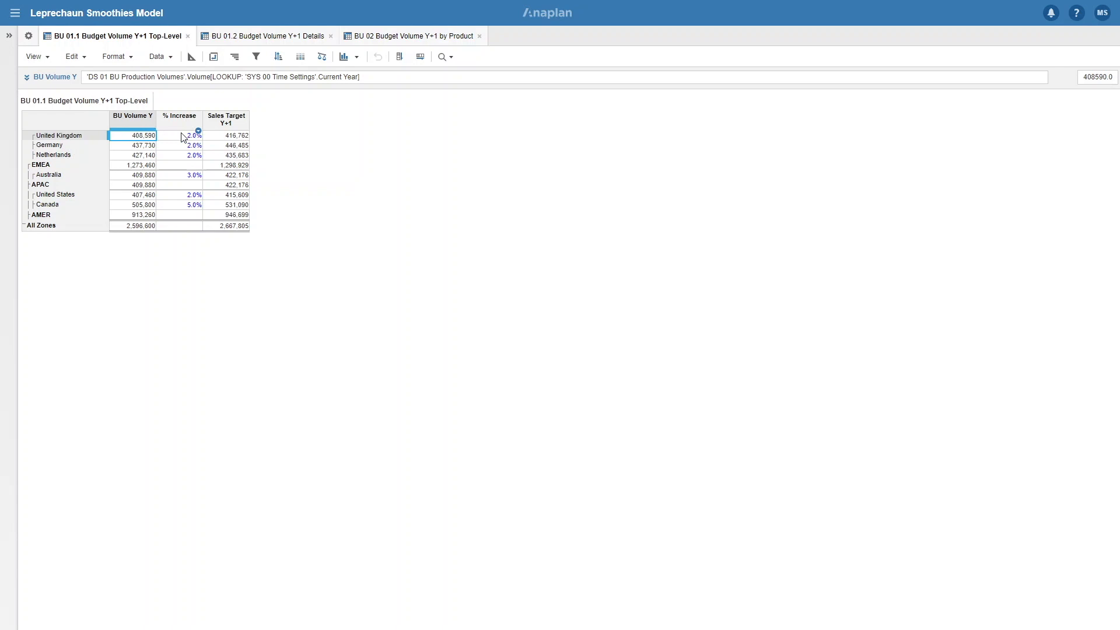
Set United Kingdom's % Increase to 3.0%, lifting Sales Target Y+1 to 420,848
{"action": "left_click", "coordinate": [180, 135]}
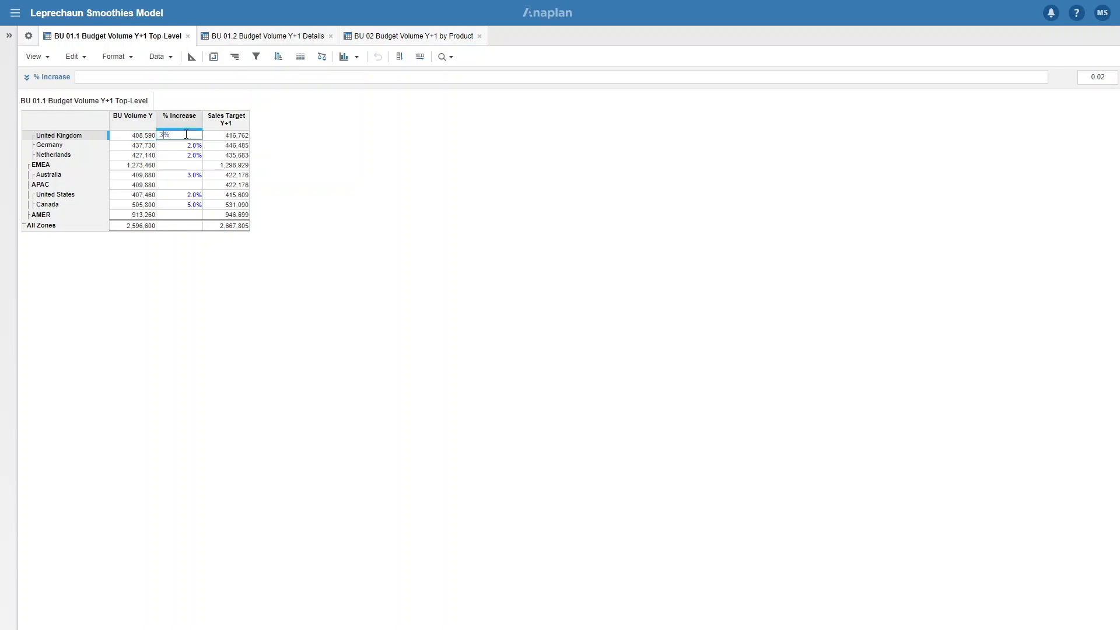
{"action": "key", "text": "Enter"}
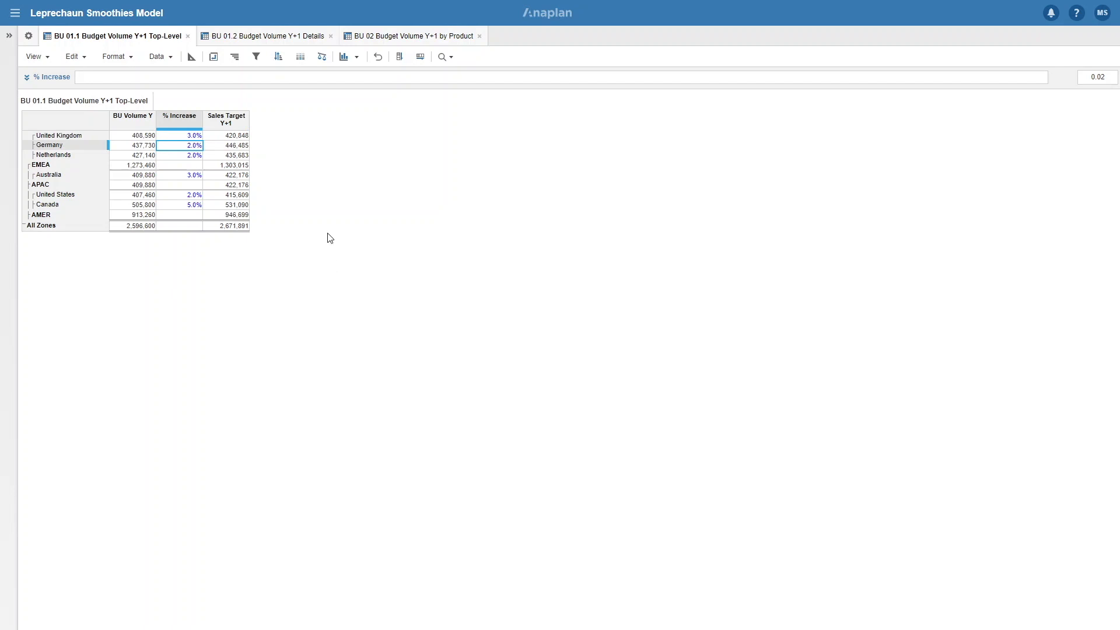
{"action": "mouse_move", "coordinate": [236, 39]}
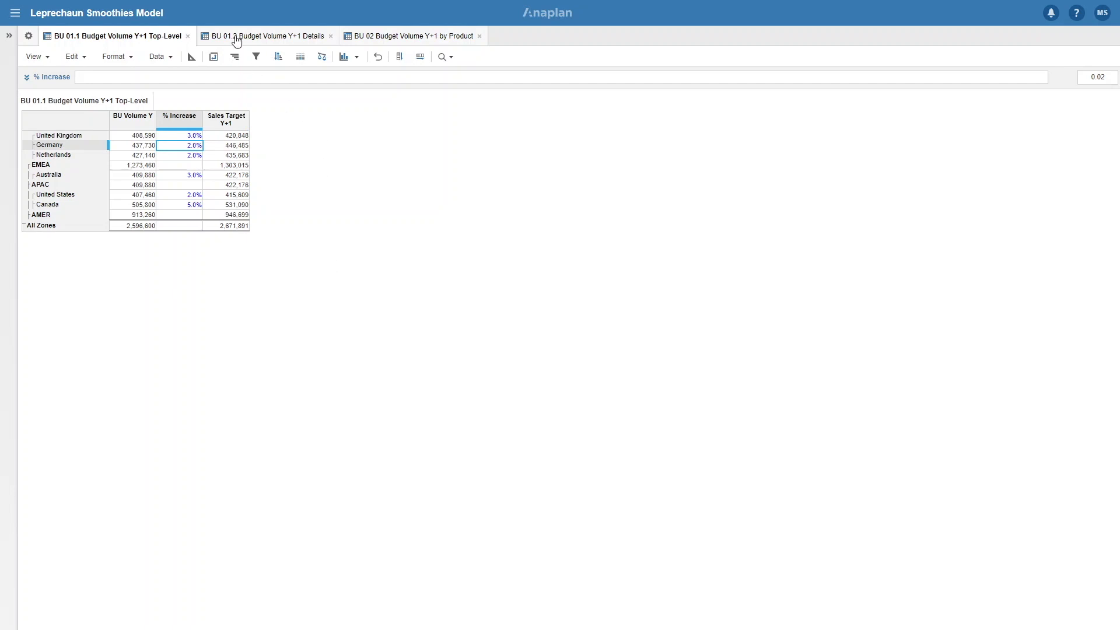
In BU 01.2 Details, enter a 230,000 Override Volume for London and enable its override
{"action": "left_click", "coordinate": [260, 35]}
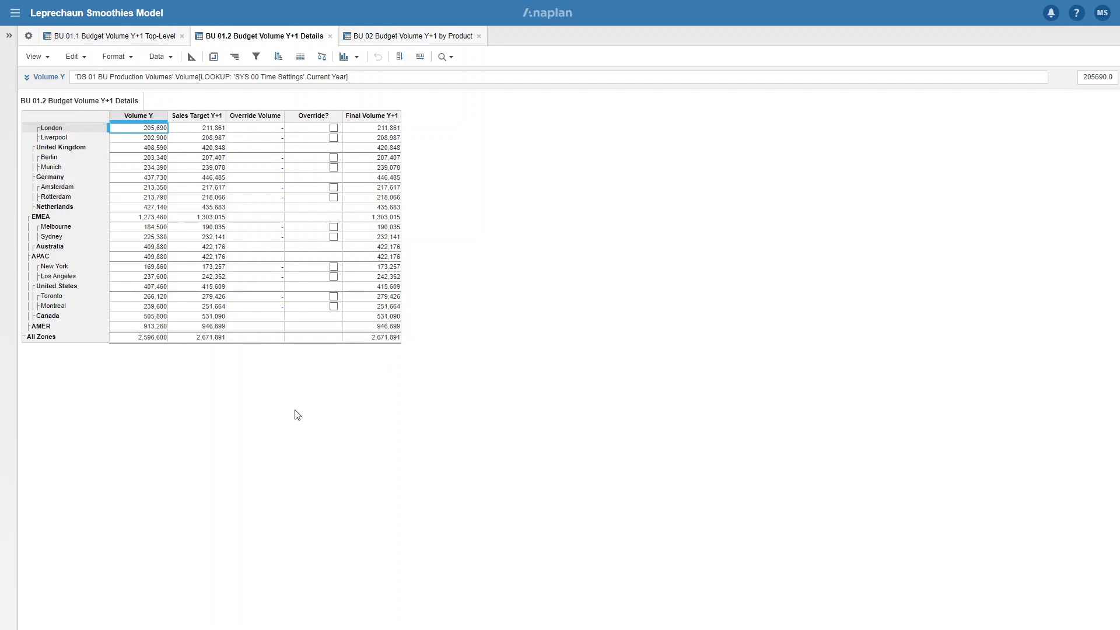
{"action": "mouse_move", "coordinate": [281, 123]}
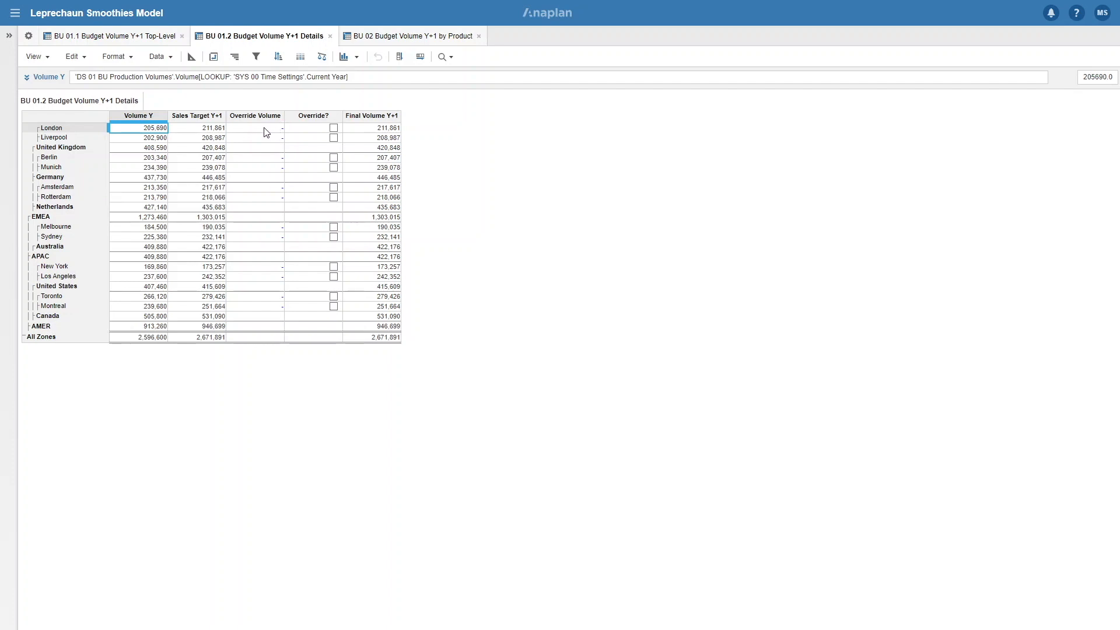
{"action": "left_click", "coordinate": [255, 128]}
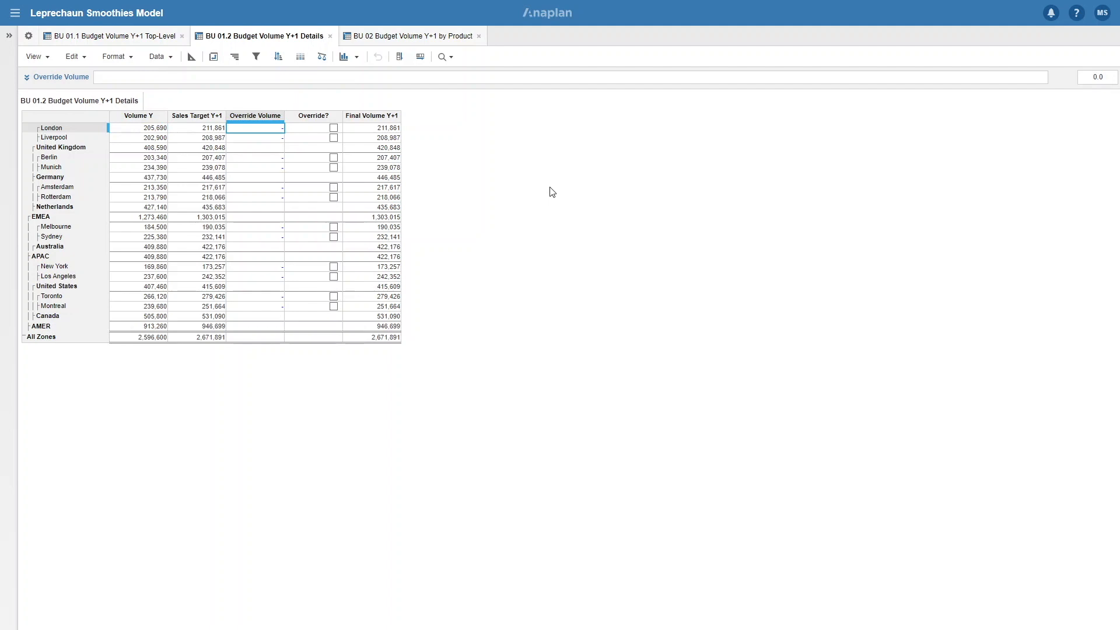
{"action": "type", "text": "230000"}
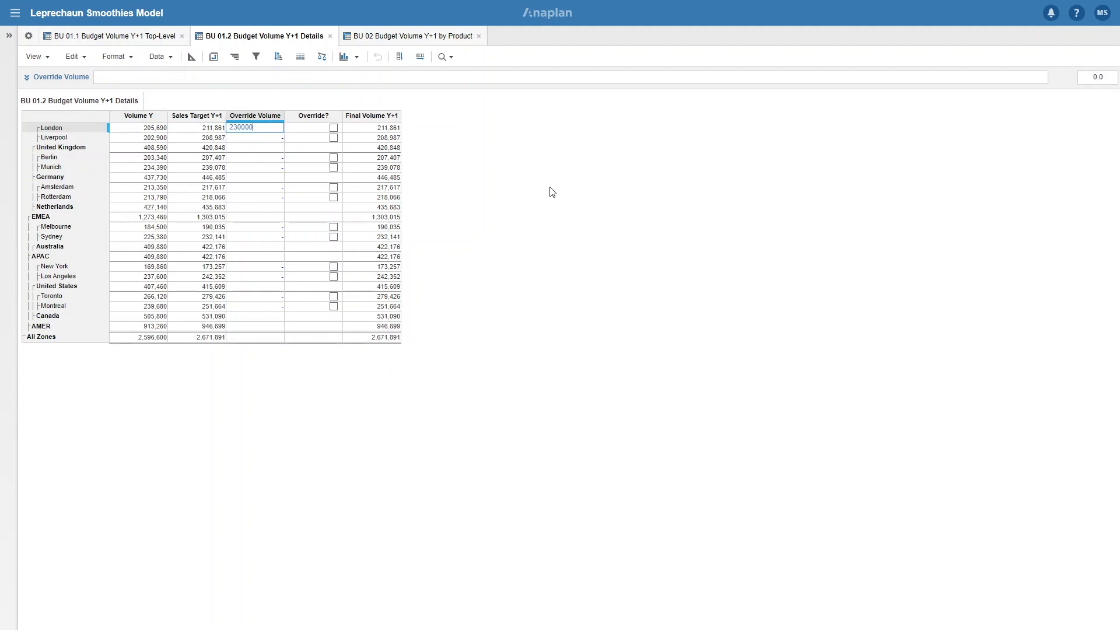
{"action": "left_click", "coordinate": [334, 127]}
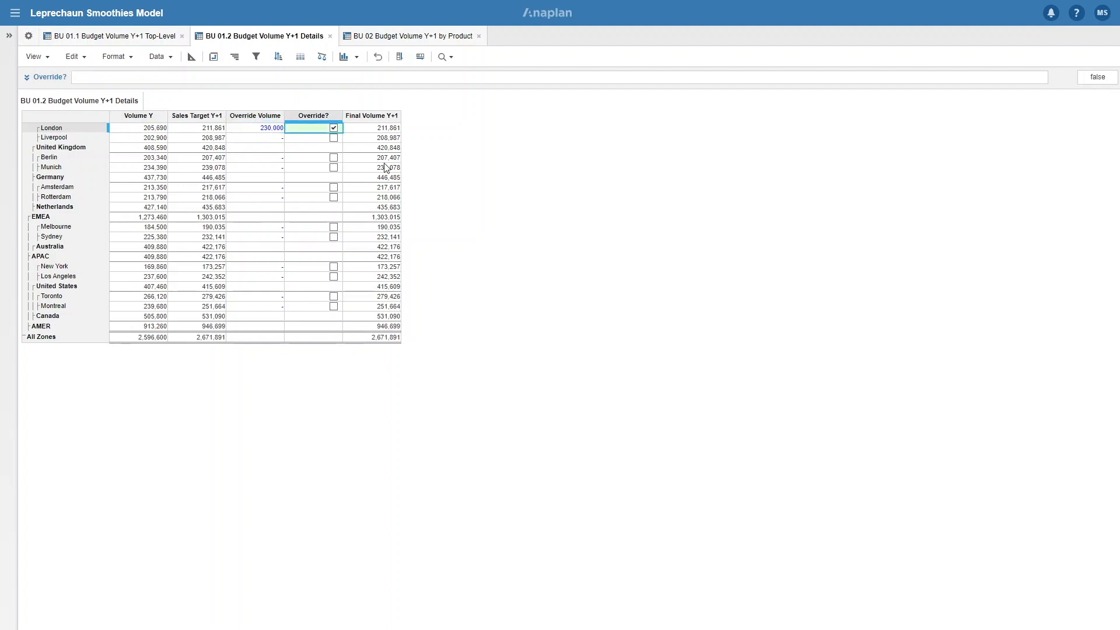
{"action": "left_click", "coordinate": [333, 128]}
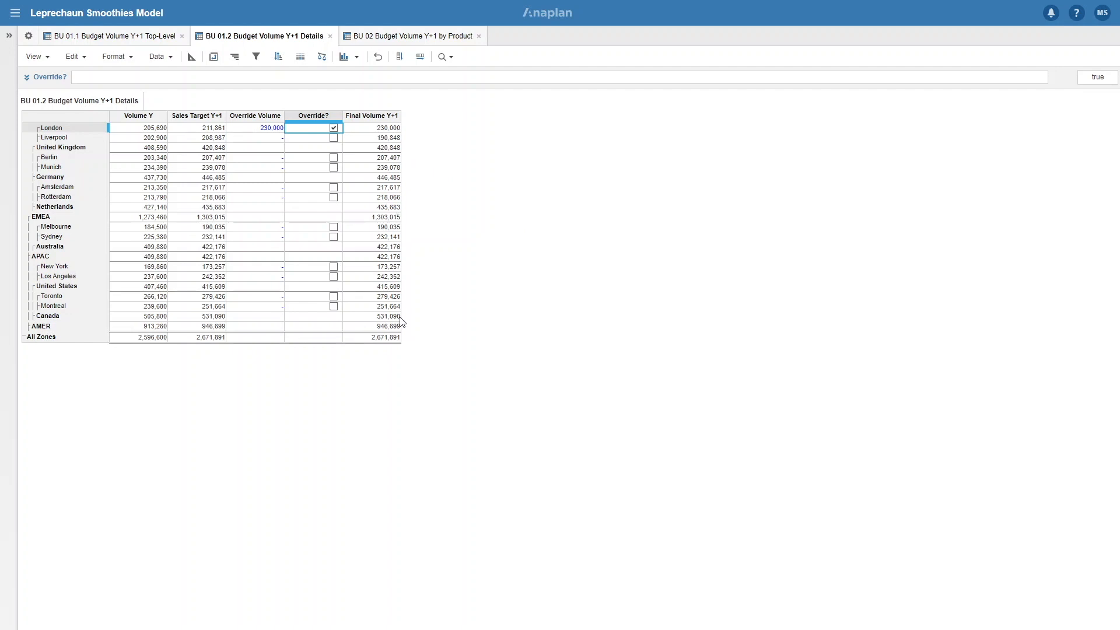
{"action": "mouse_move", "coordinate": [377, 396]}
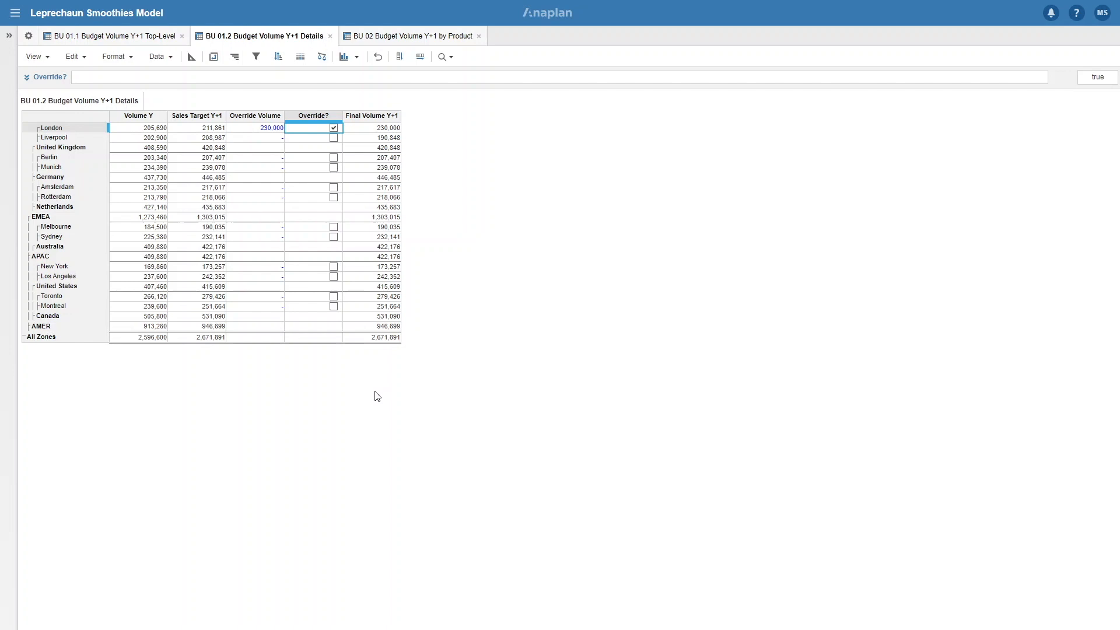
{"action": "mouse_move", "coordinate": [330, 375]}
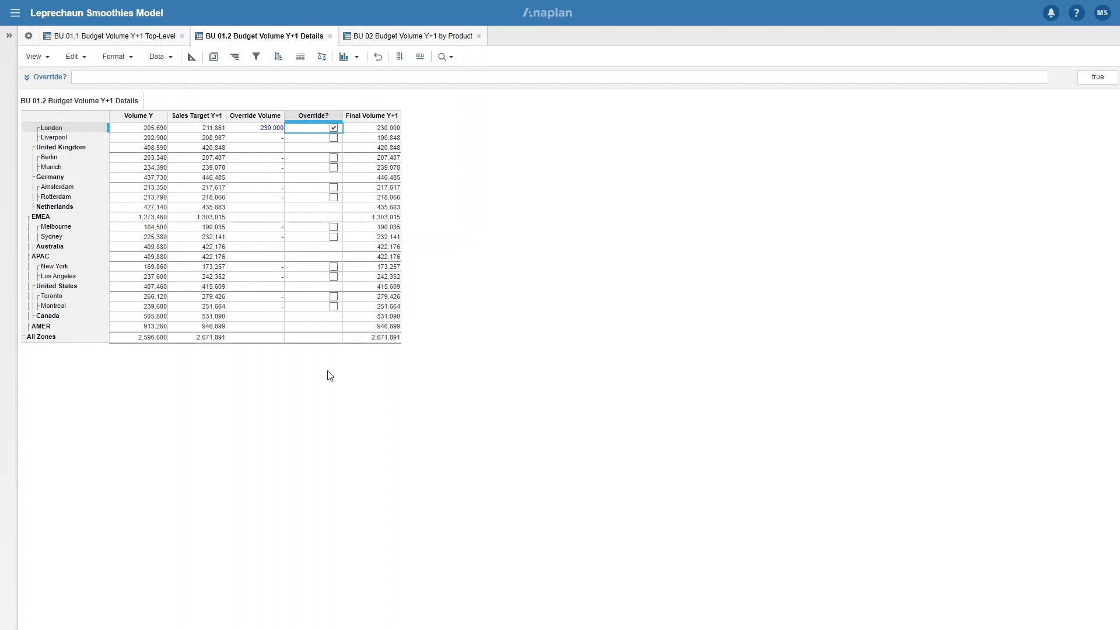
Review BU 02 by Product, then show the model's dashboards in Model Settings
{"action": "left_click", "coordinate": [415, 35]}
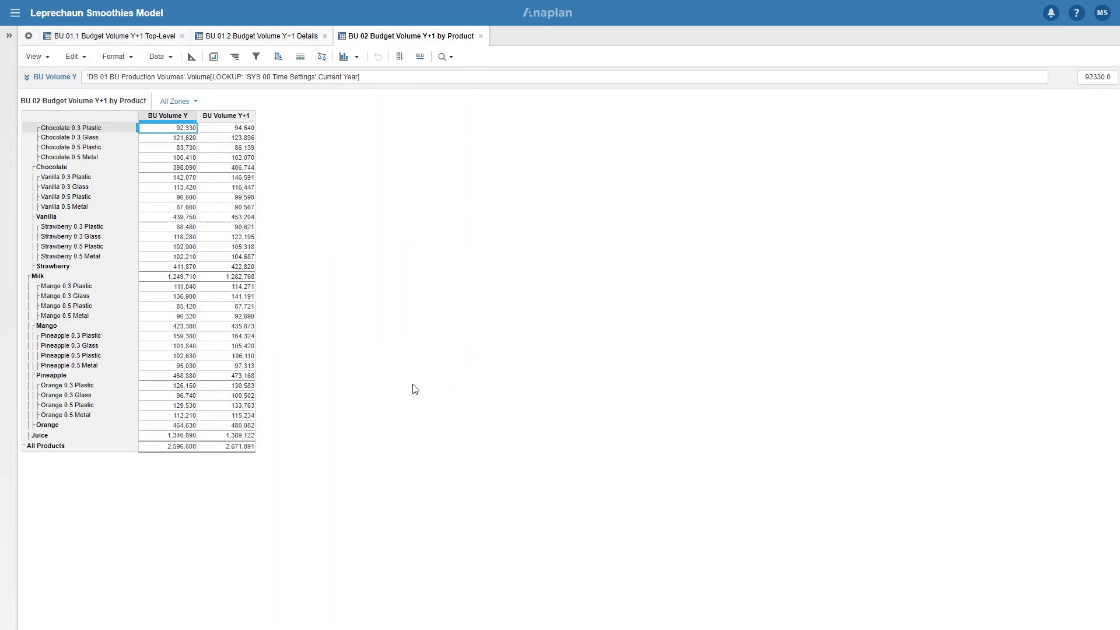
{"action": "mouse_move", "coordinate": [99, 119]}
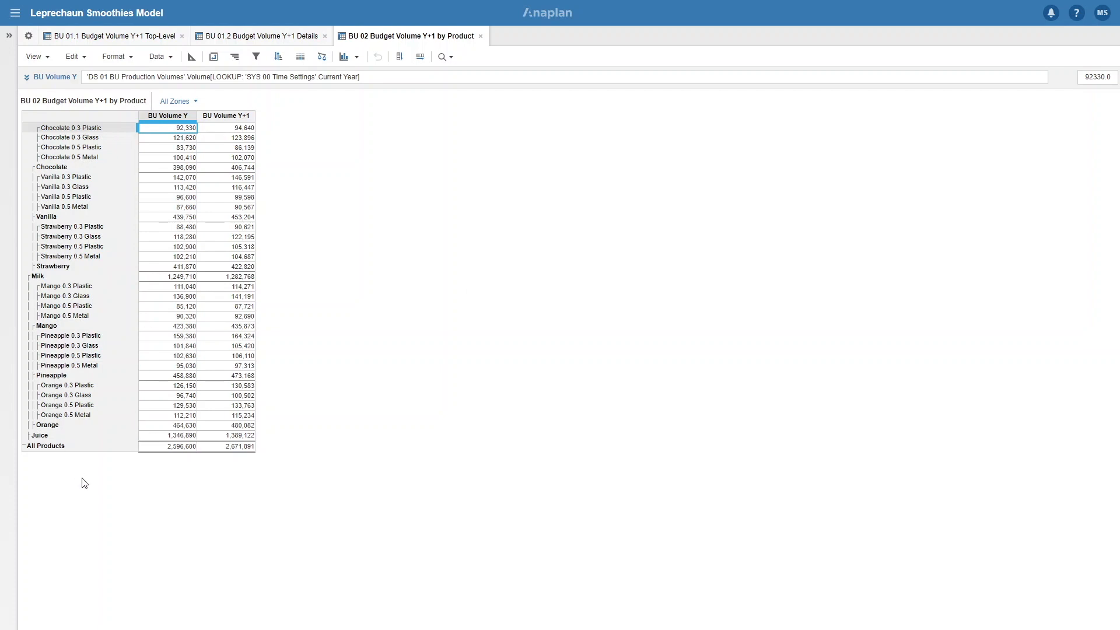
{"action": "mouse_move", "coordinate": [9, 68]}
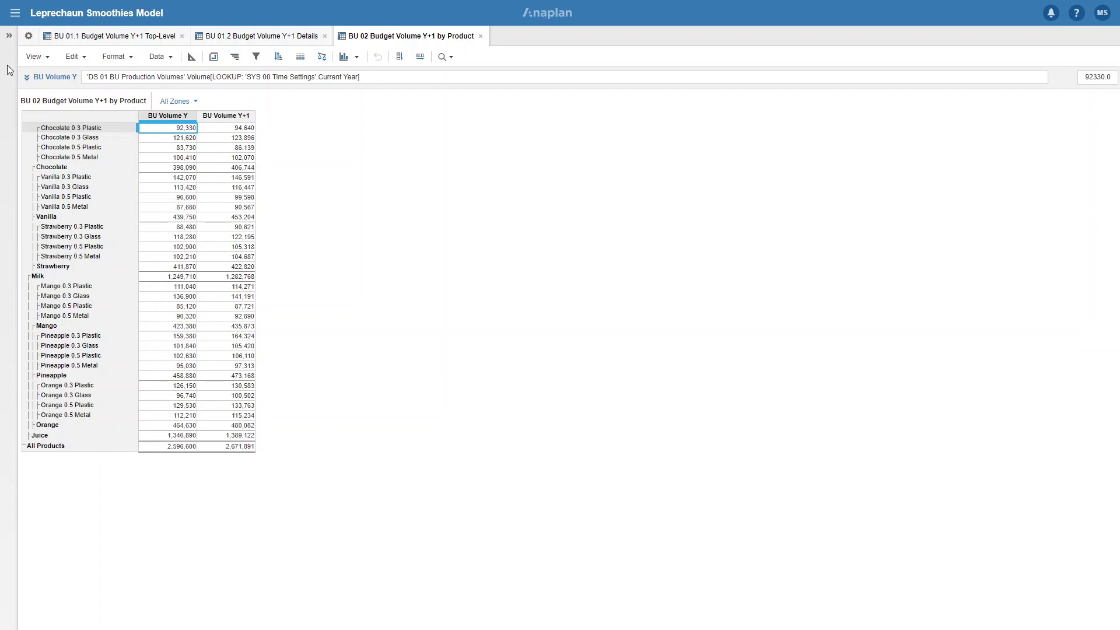
{"action": "left_click", "coordinate": [23, 36]}
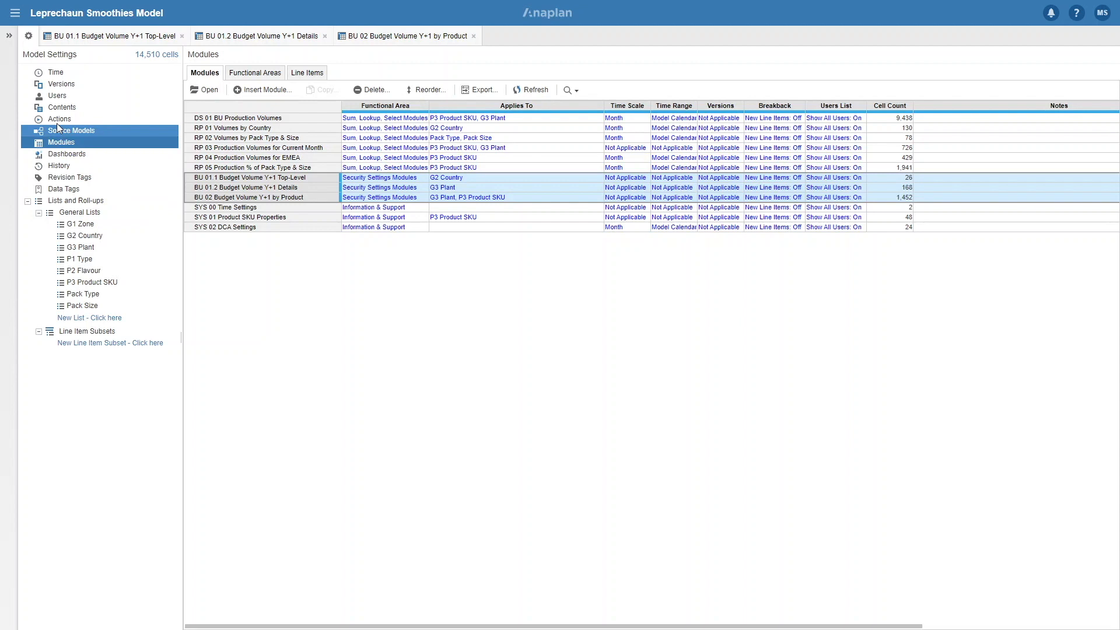
{"action": "left_click", "coordinate": [65, 154]}
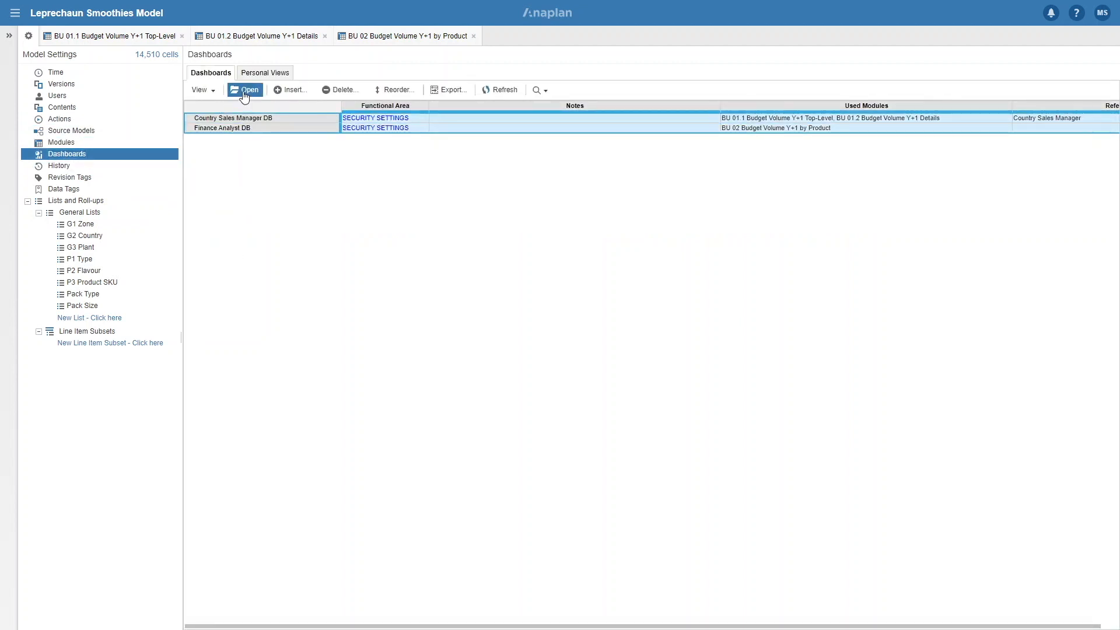
Open both role dashboards and launch Export BU Y+1 Values from the Finance Analyst DB
{"action": "left_click", "coordinate": [249, 89]}
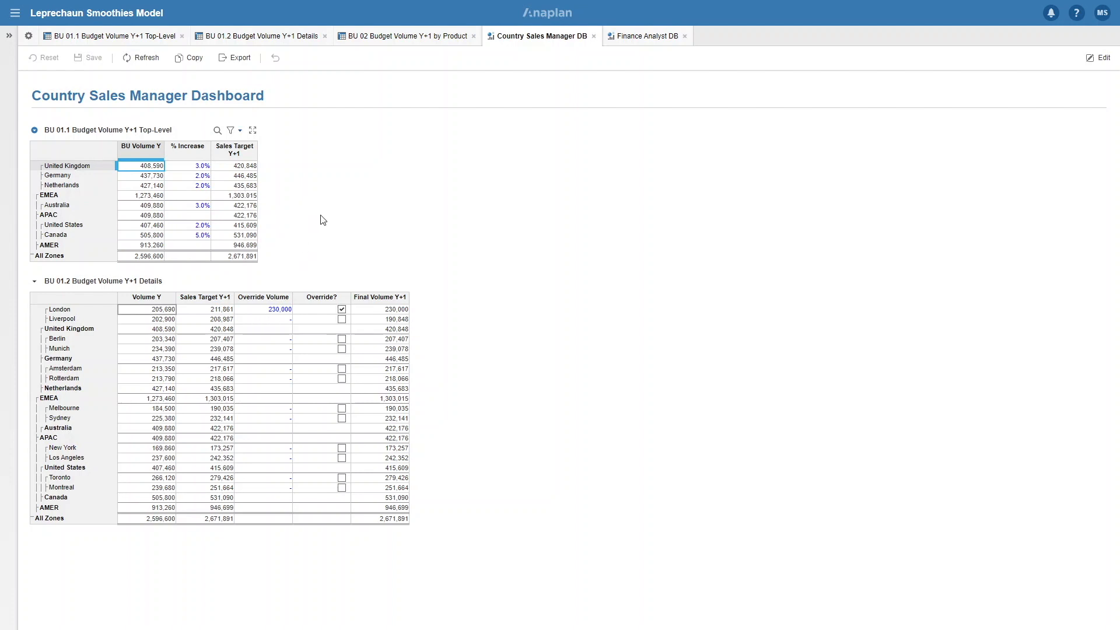
{"action": "mouse_move", "coordinate": [368, 231]}
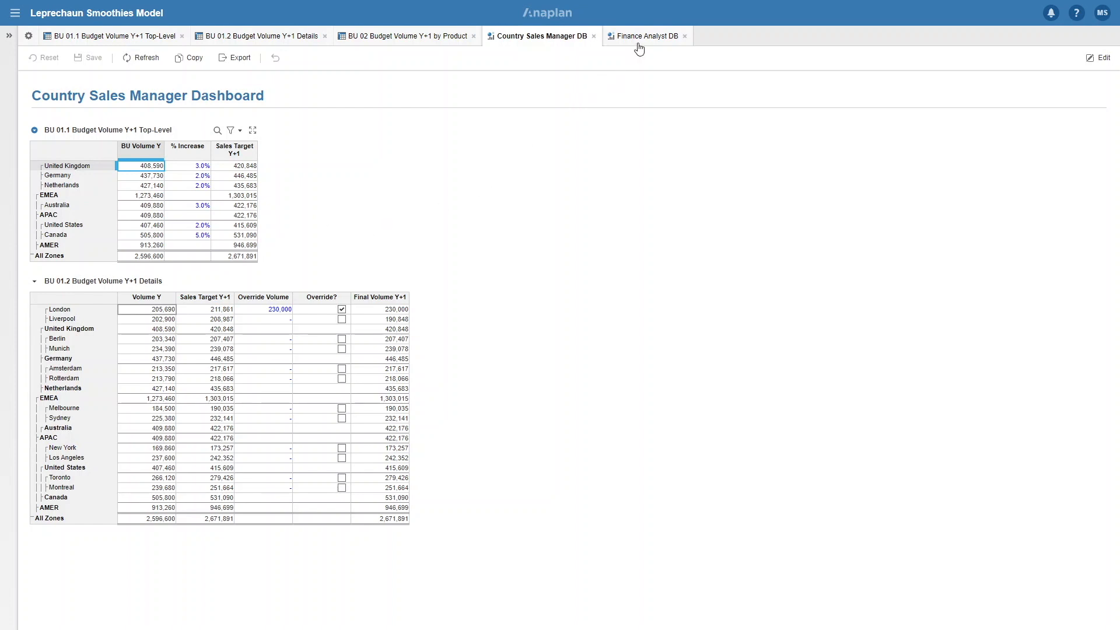
{"action": "left_click", "coordinate": [643, 35]}
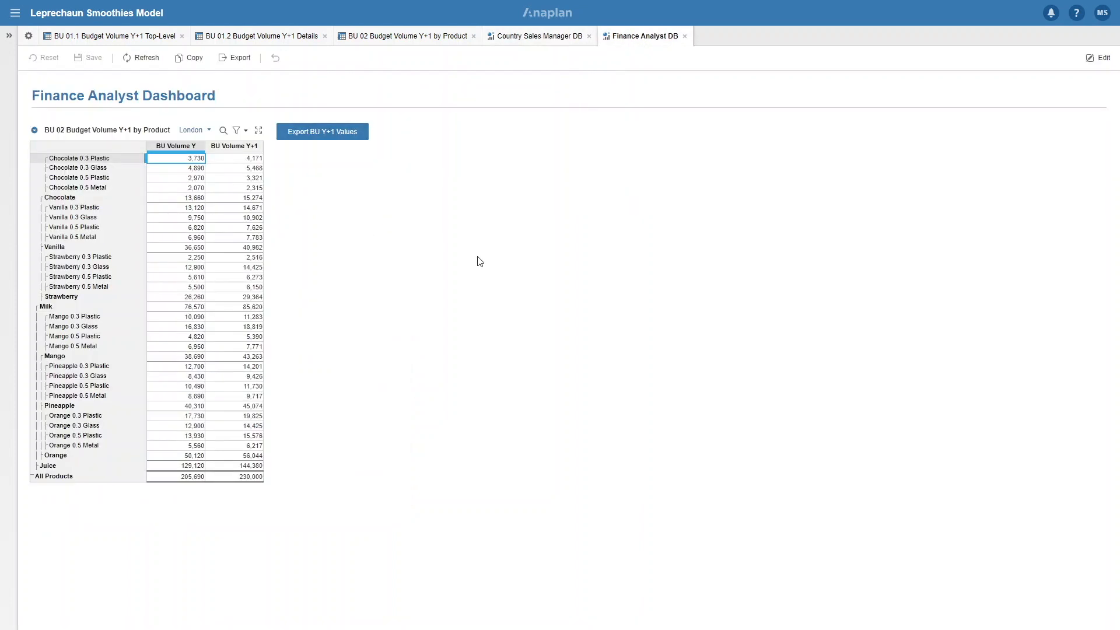
{"action": "mouse_move", "coordinate": [394, 219]}
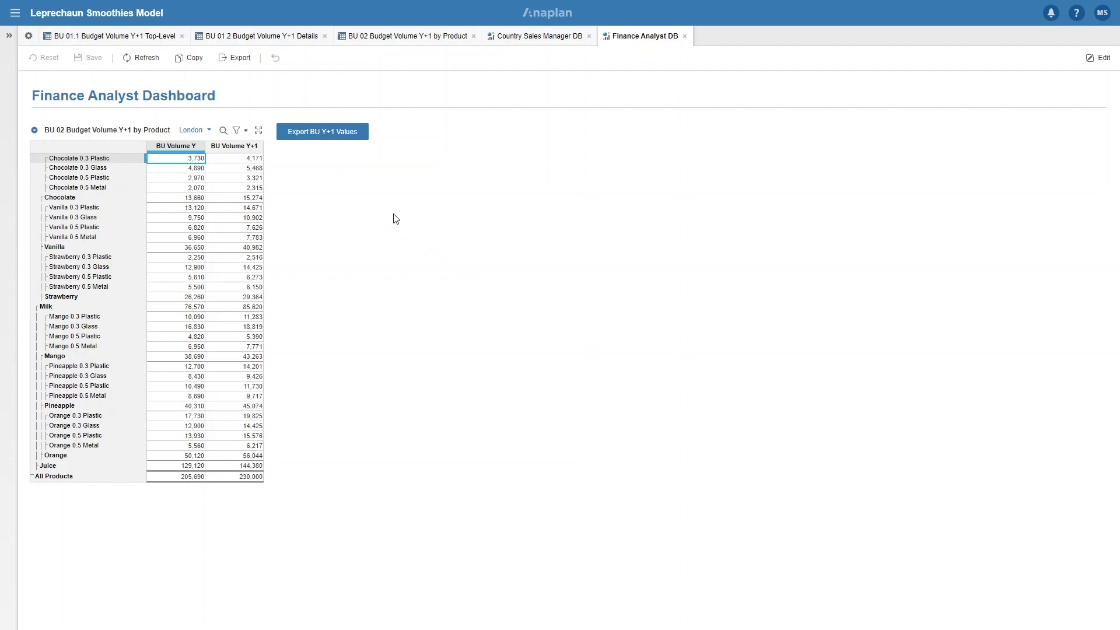
{"action": "mouse_move", "coordinate": [306, 180]}
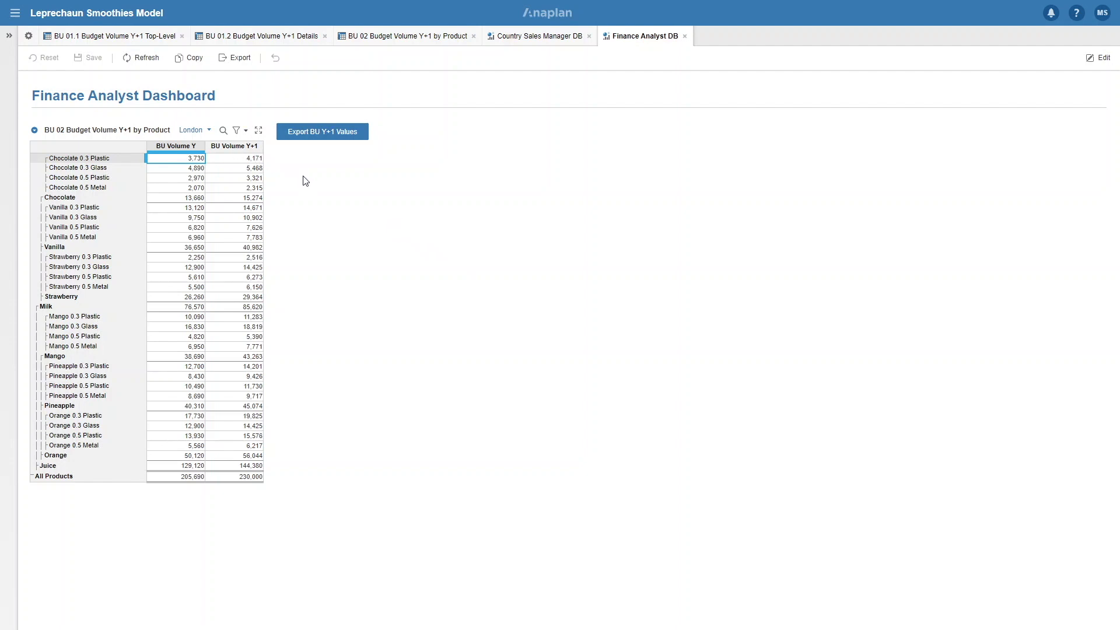
{"action": "mouse_move", "coordinate": [324, 151]}
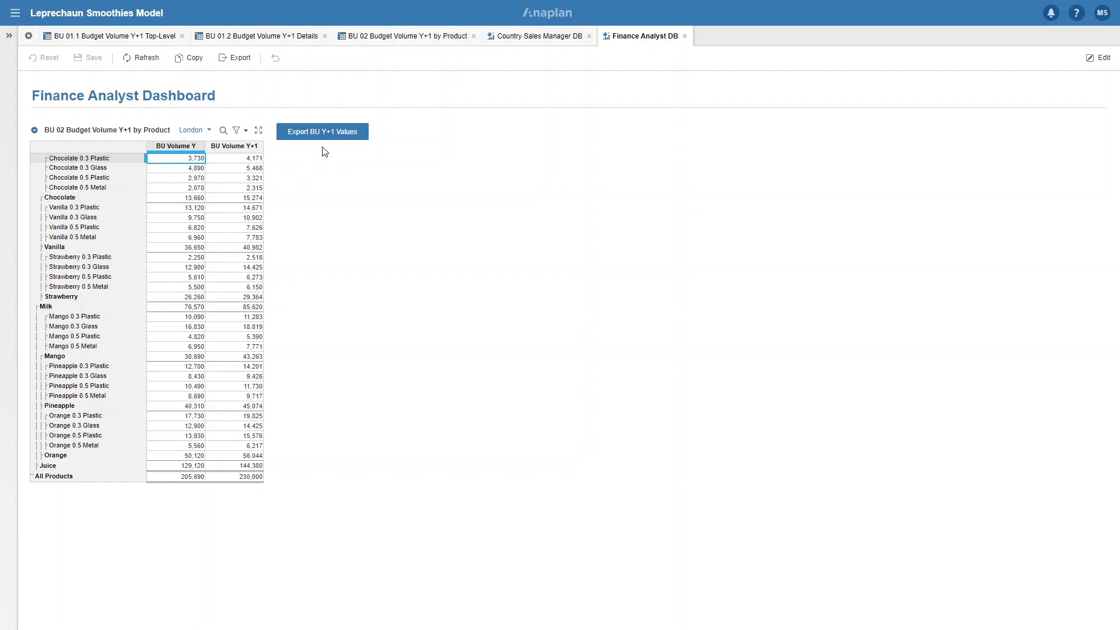
{"action": "left_click", "coordinate": [322, 130]}
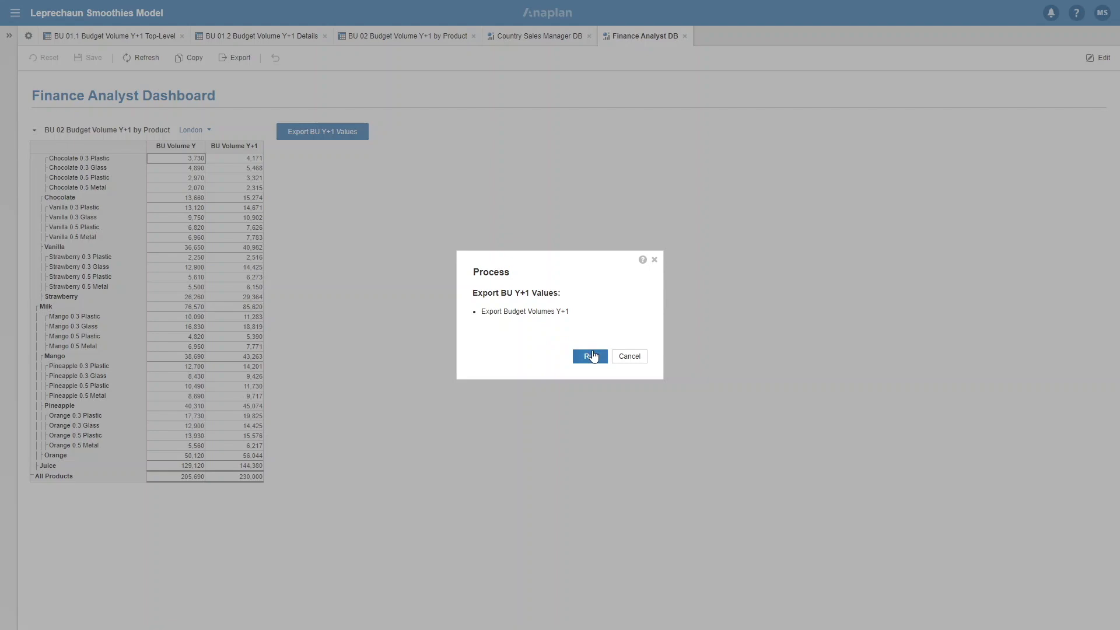
Run the Export BU Y+1 Values process from the Process dialog
{"action": "left_click", "coordinate": [589, 355]}
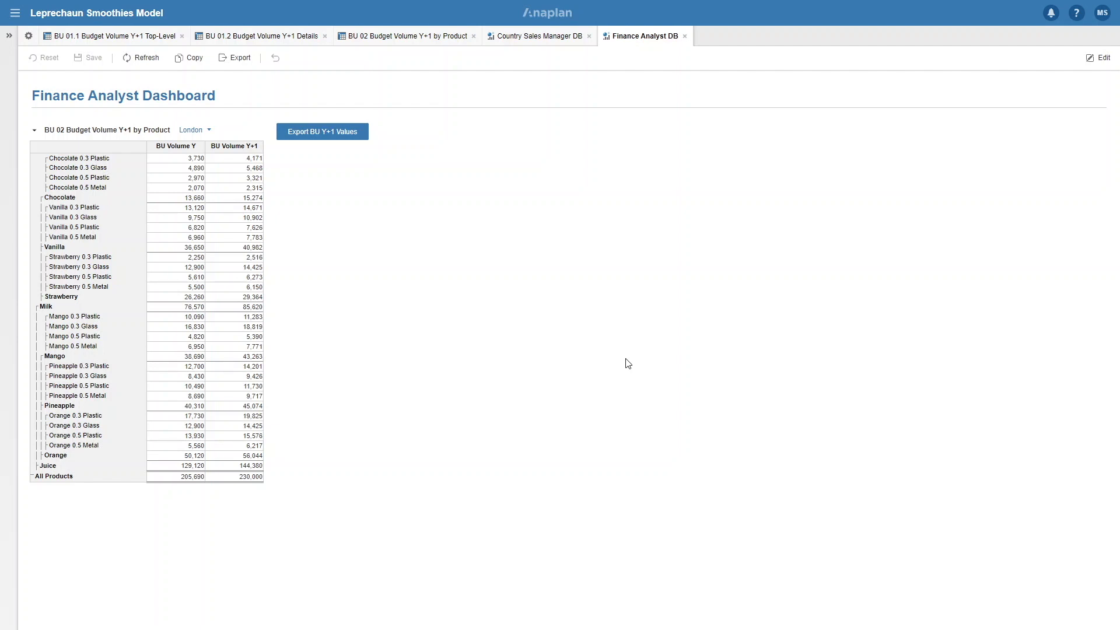
{"action": "mouse_move", "coordinate": [909, 433]}
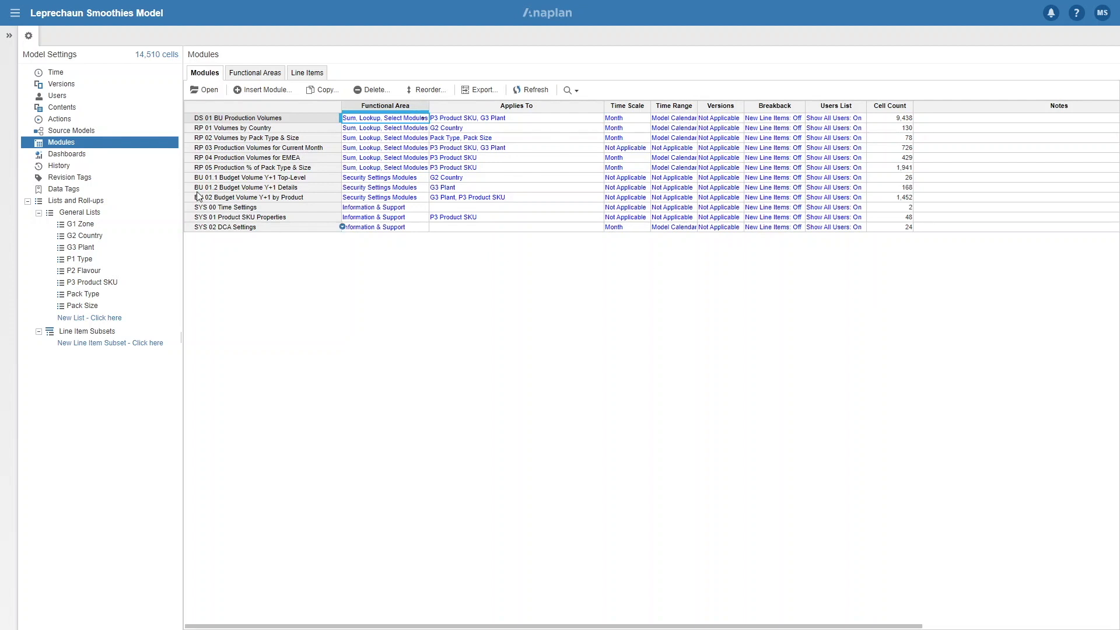
Show the Users list with model roles in Model Settings
{"action": "left_click", "coordinate": [48, 95]}
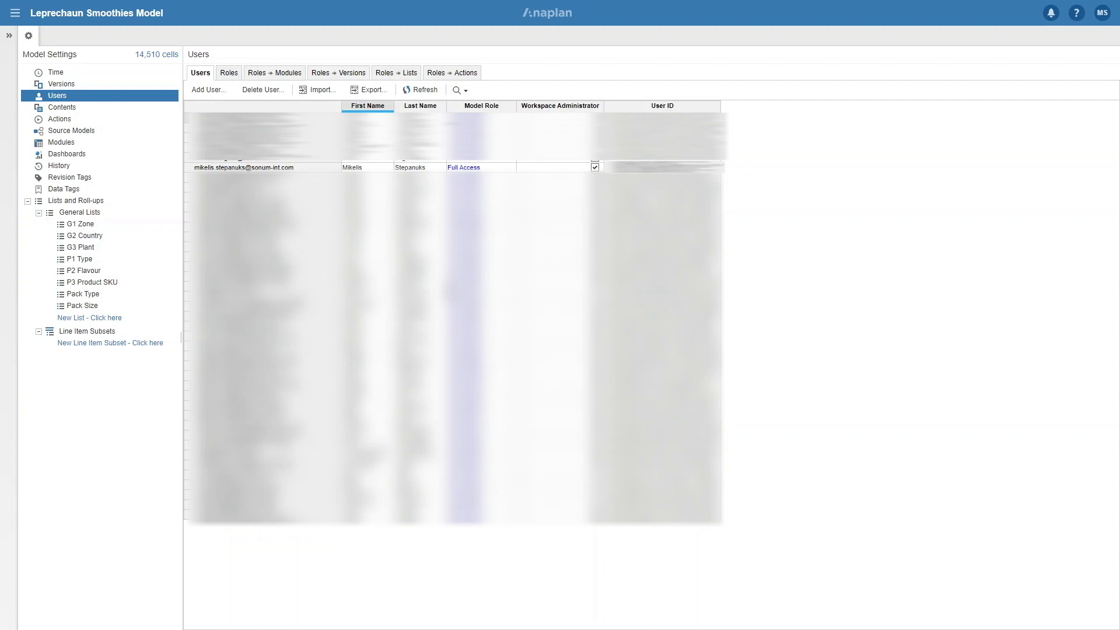
Insert a new Finance Analyst role, then return to the Users list
{"action": "left_click", "coordinate": [229, 73]}
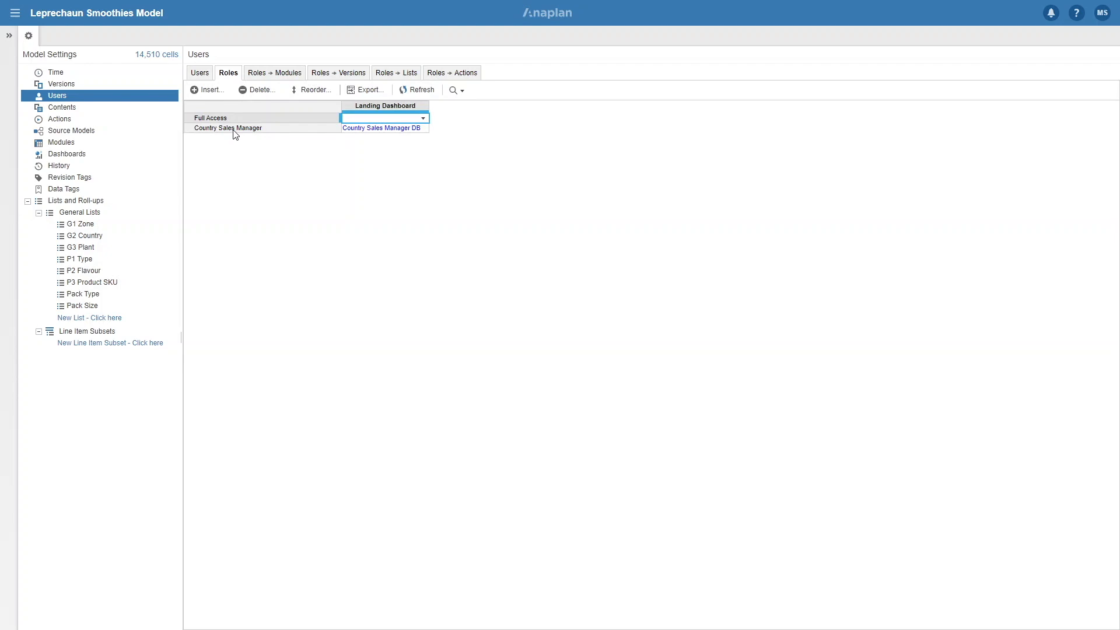
{"action": "left_click", "coordinate": [208, 88]}
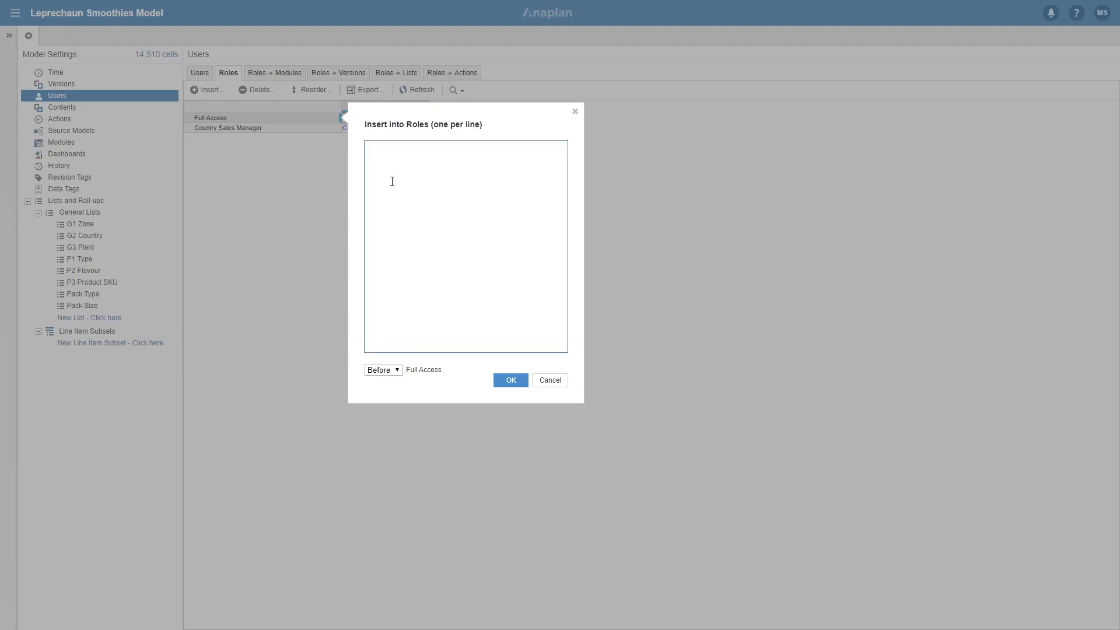
{"action": "type", "text": "Finance Analyst"}
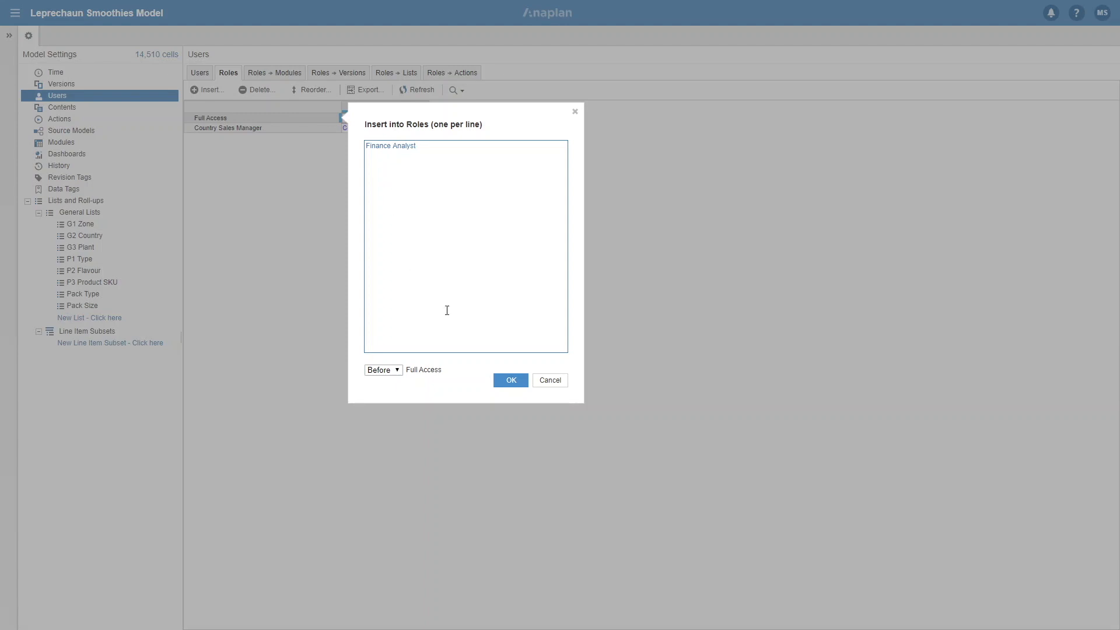
{"action": "left_click", "coordinate": [510, 380]}
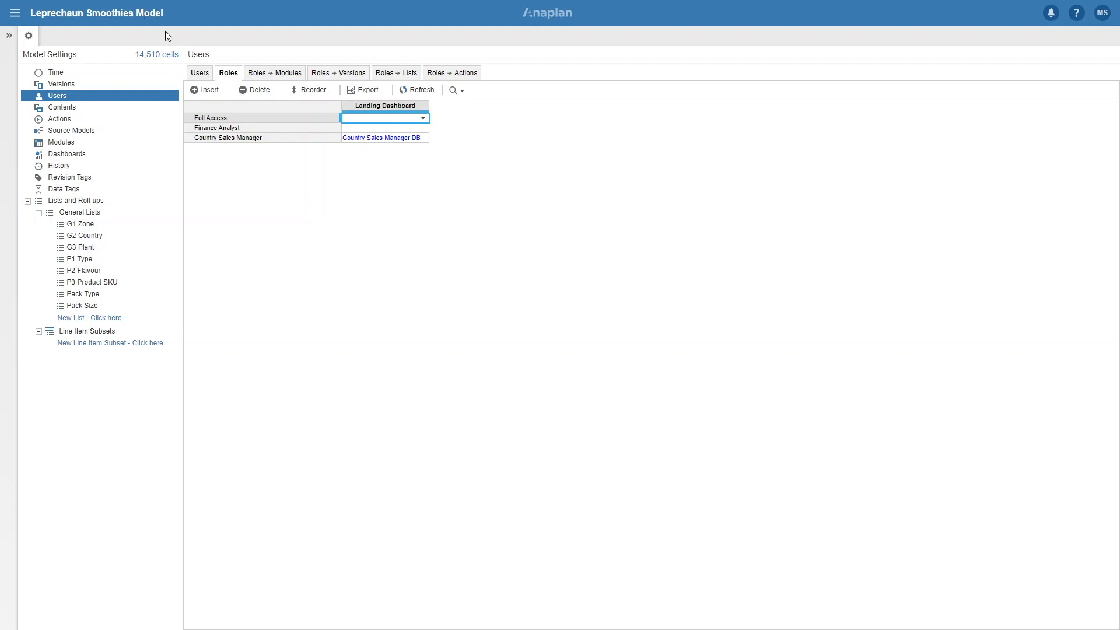
{"action": "left_click", "coordinate": [199, 72]}
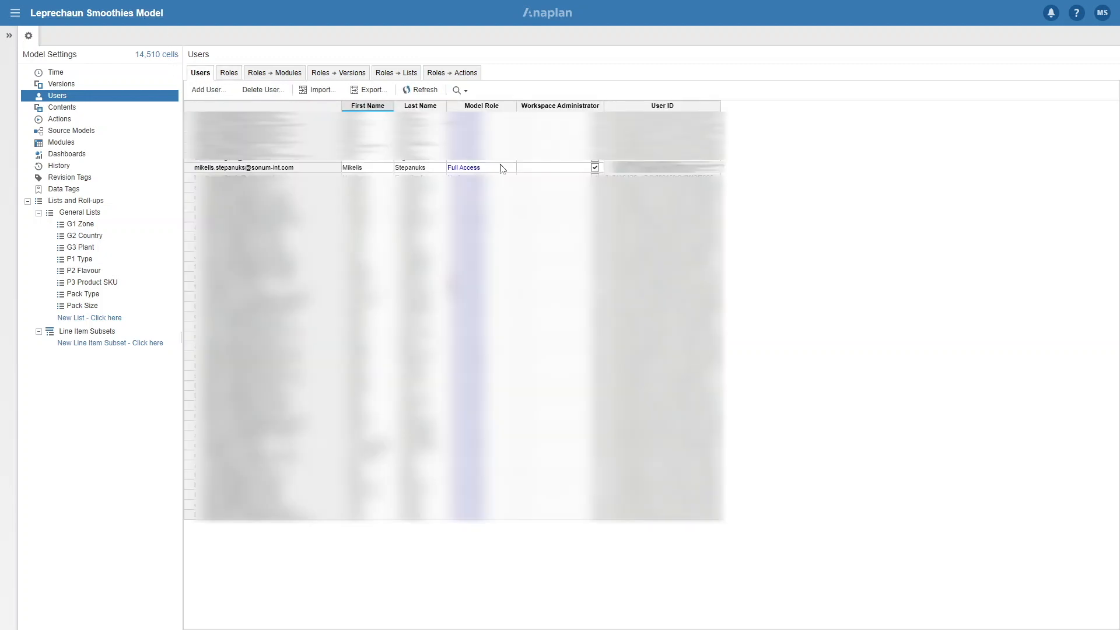
{"action": "left_click", "coordinate": [474, 168]}
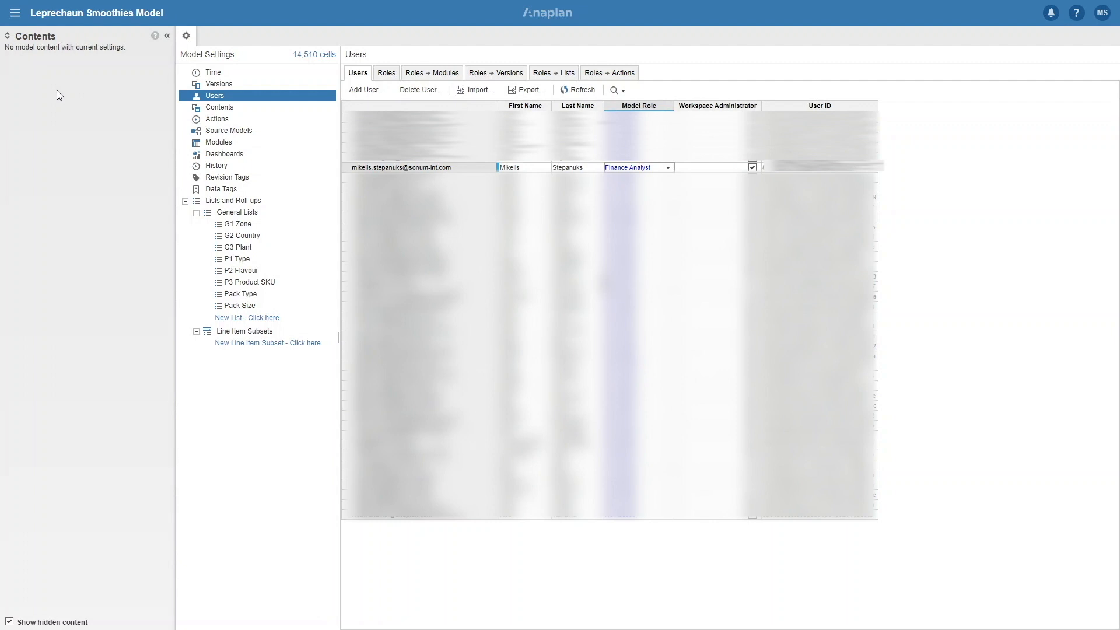
{"action": "mouse_move", "coordinate": [70, 91]}
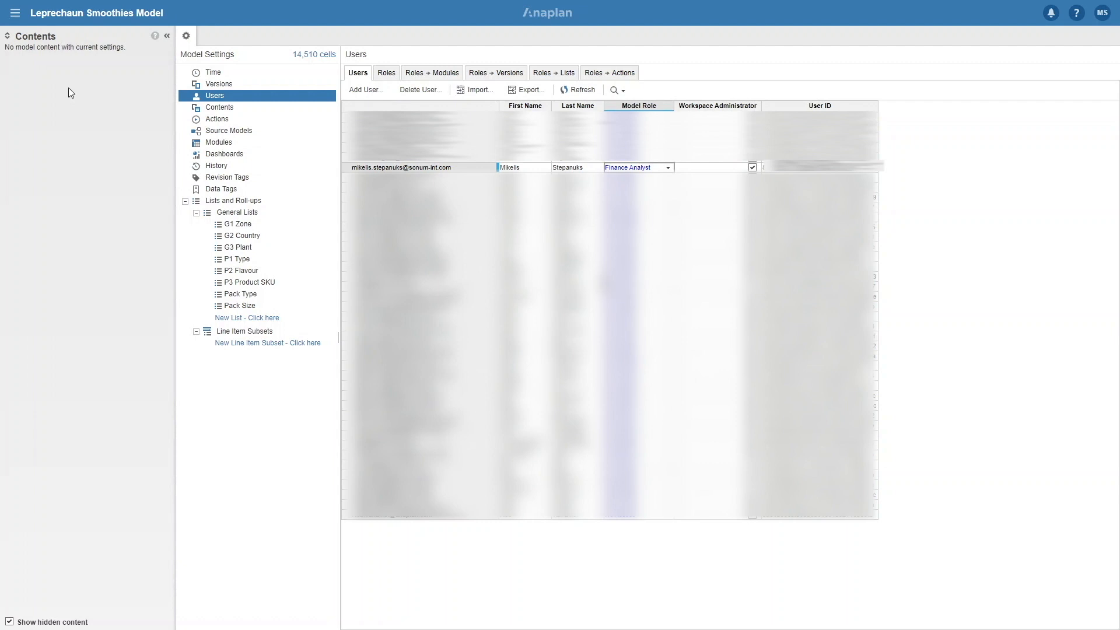
{"action": "mouse_move", "coordinate": [219, 84]}
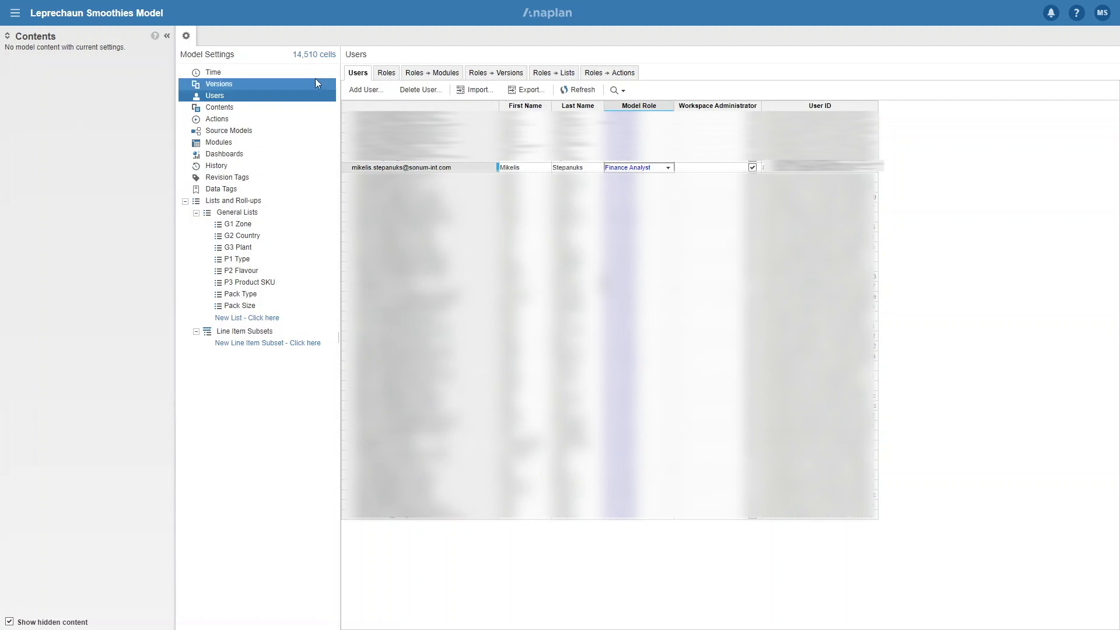
On Roles ⇒ Modules, give Finance Analyst Read access to BU 01.1 Budget Volume Y+1 Top-Level
{"action": "left_click", "coordinate": [432, 72]}
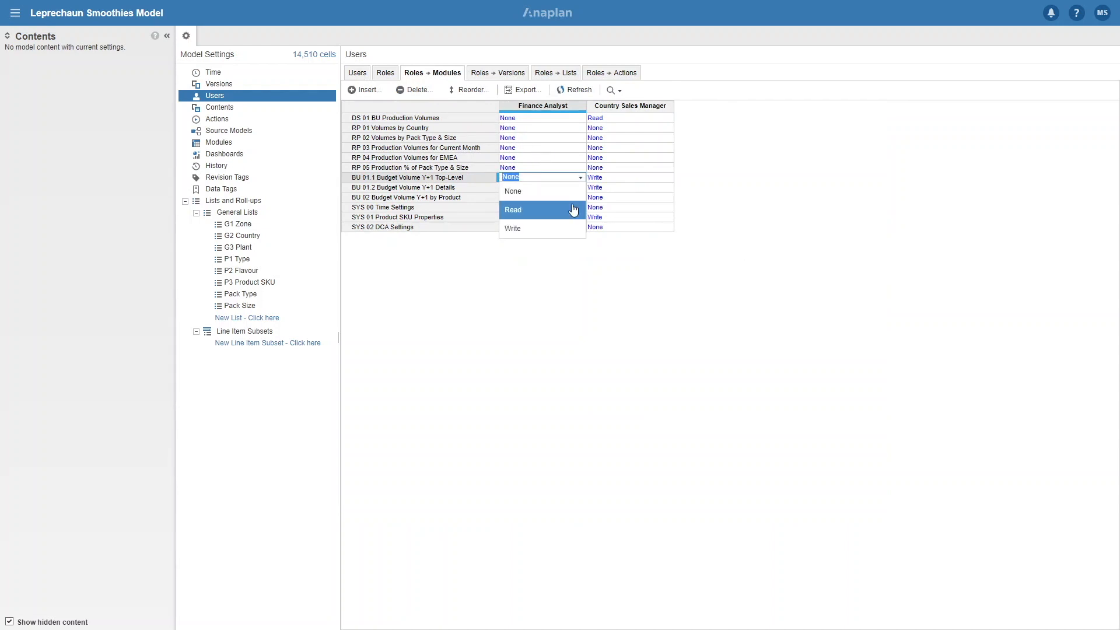
{"action": "left_click", "coordinate": [513, 210]}
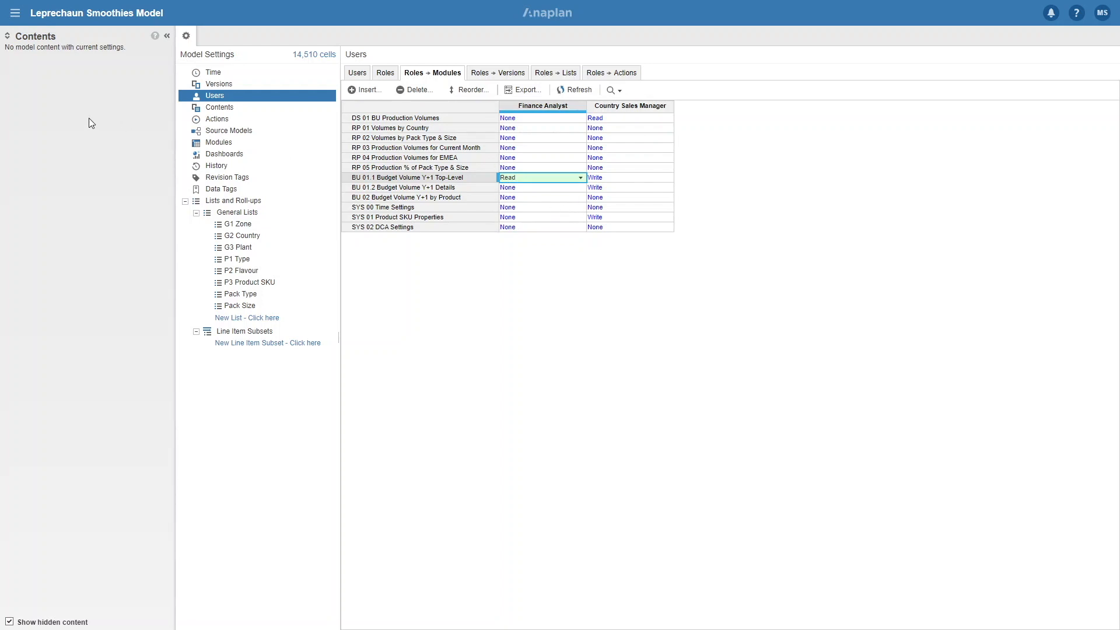
{"action": "mouse_move", "coordinate": [71, 115]}
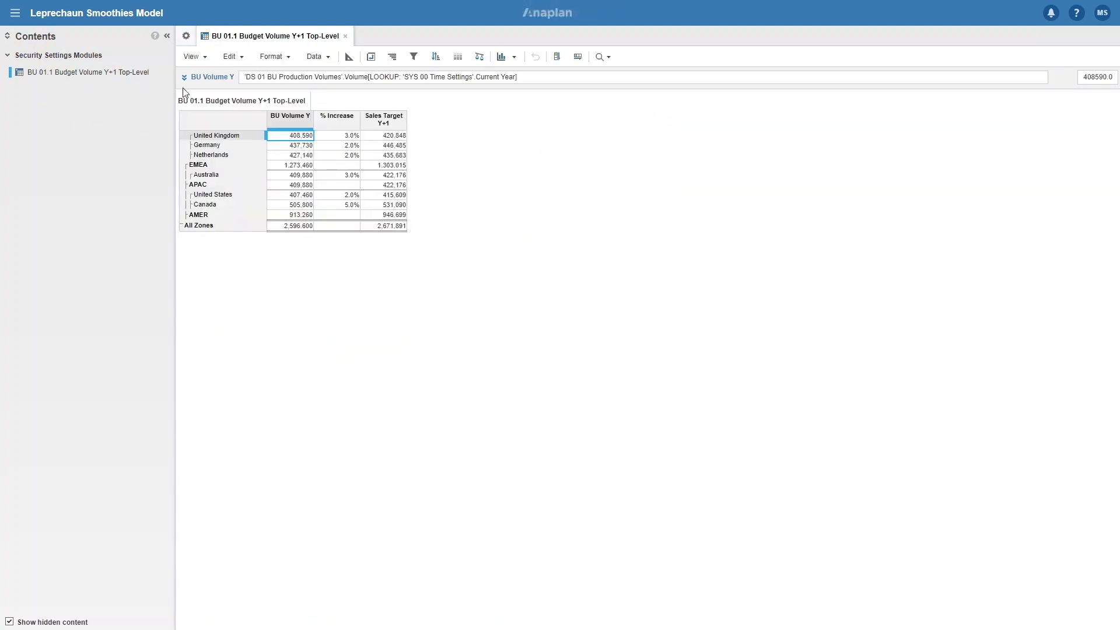
{"action": "left_click", "coordinate": [187, 35]}
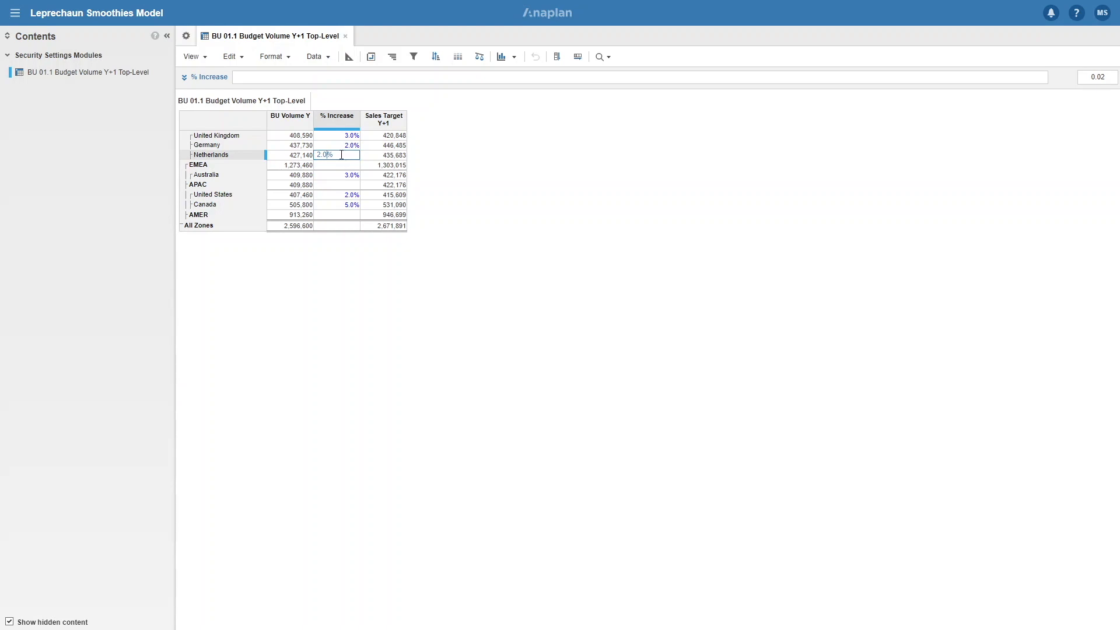
{"action": "key", "text": "Enter"}
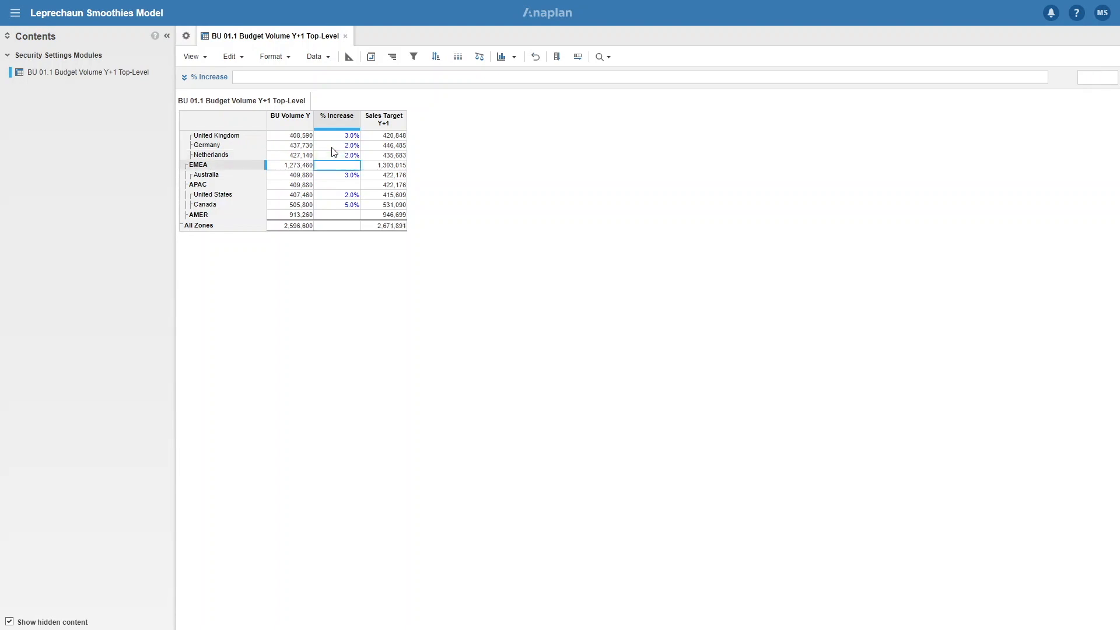
On Roles ⇒ Versions keep Finance Analyst's Actual access at Write, then show list access
{"action": "left_click", "coordinate": [185, 35]}
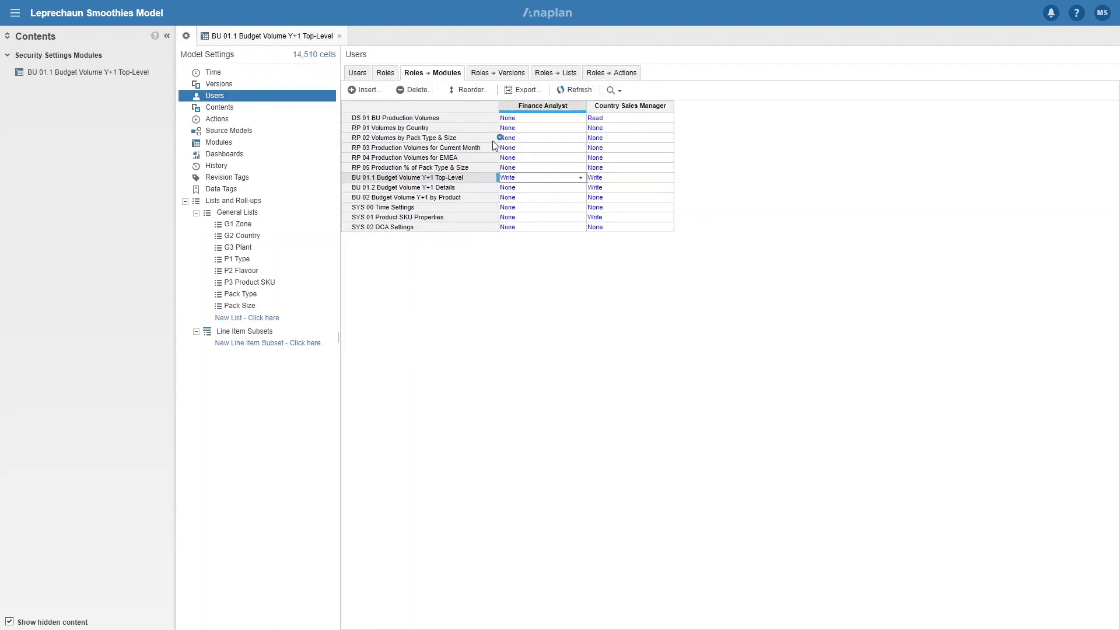
{"action": "left_click", "coordinate": [496, 73]}
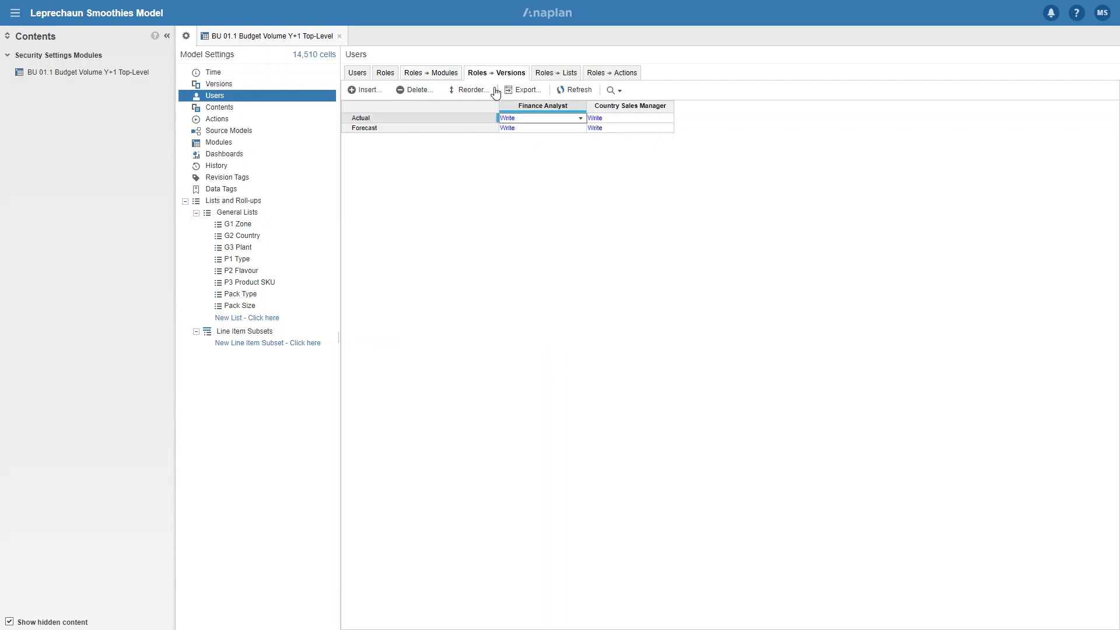
{"action": "left_click", "coordinate": [581, 118]}
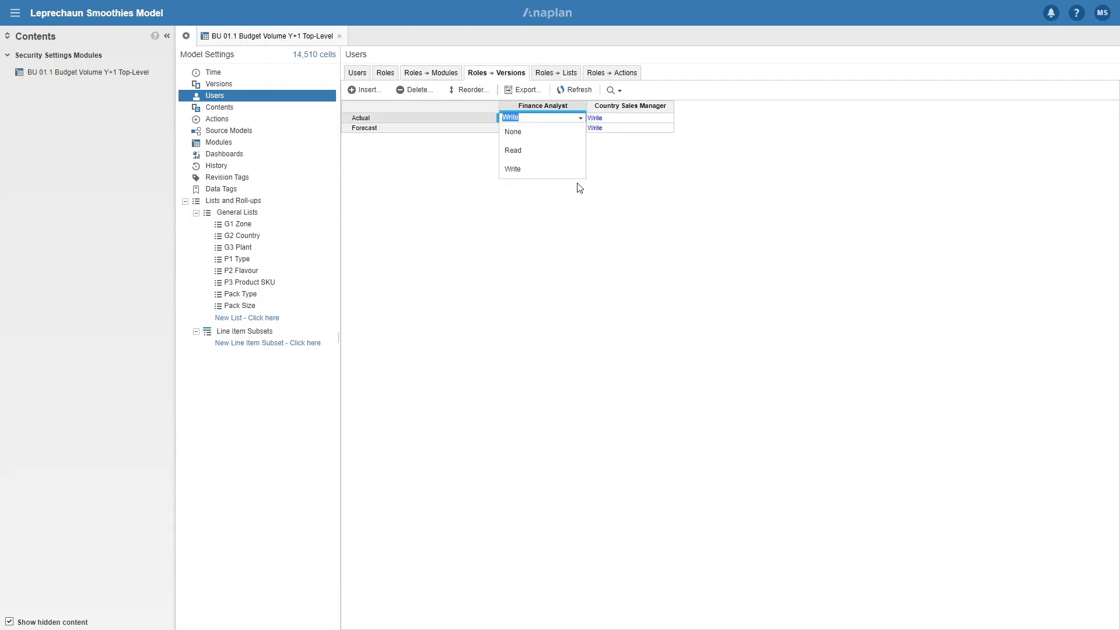
{"action": "left_click", "coordinate": [512, 169]}
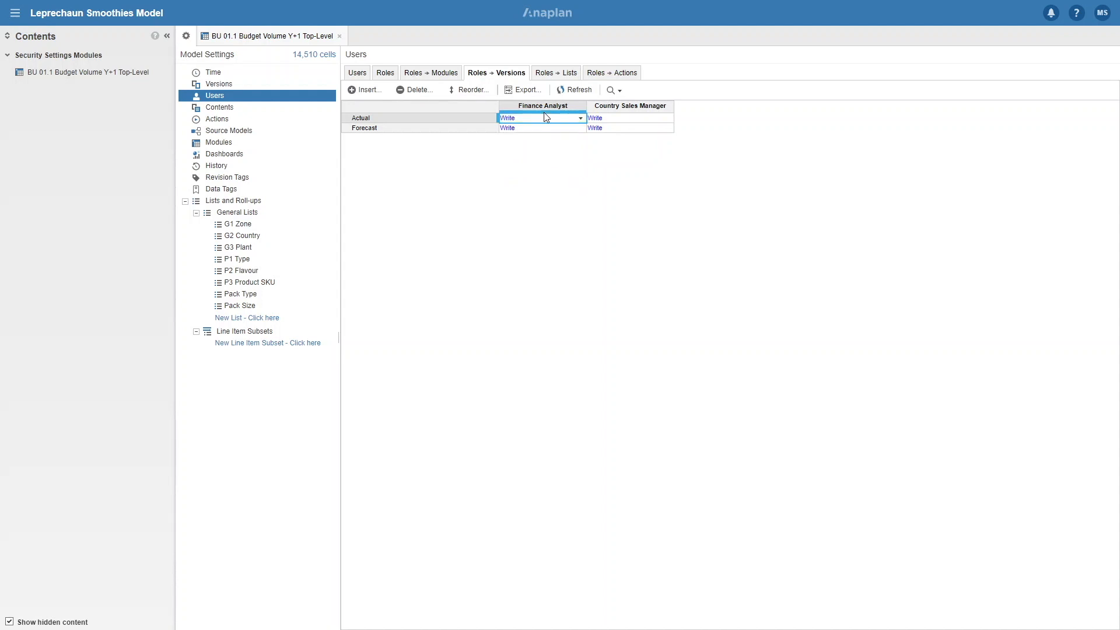
{"action": "left_click", "coordinate": [553, 73]}
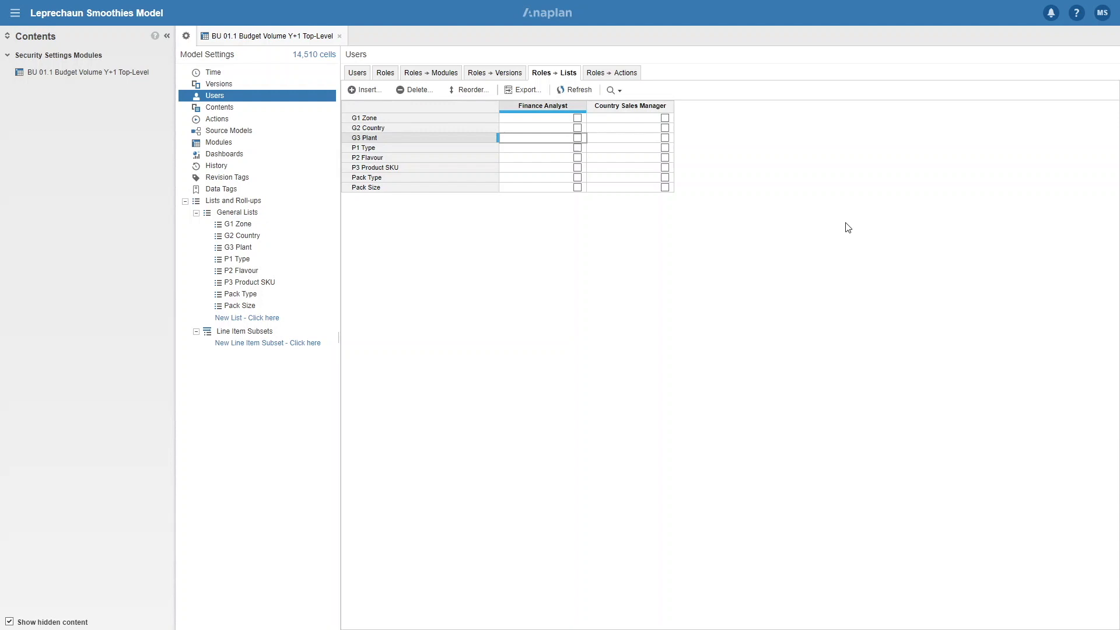
{"action": "mouse_move", "coordinate": [842, 220]}
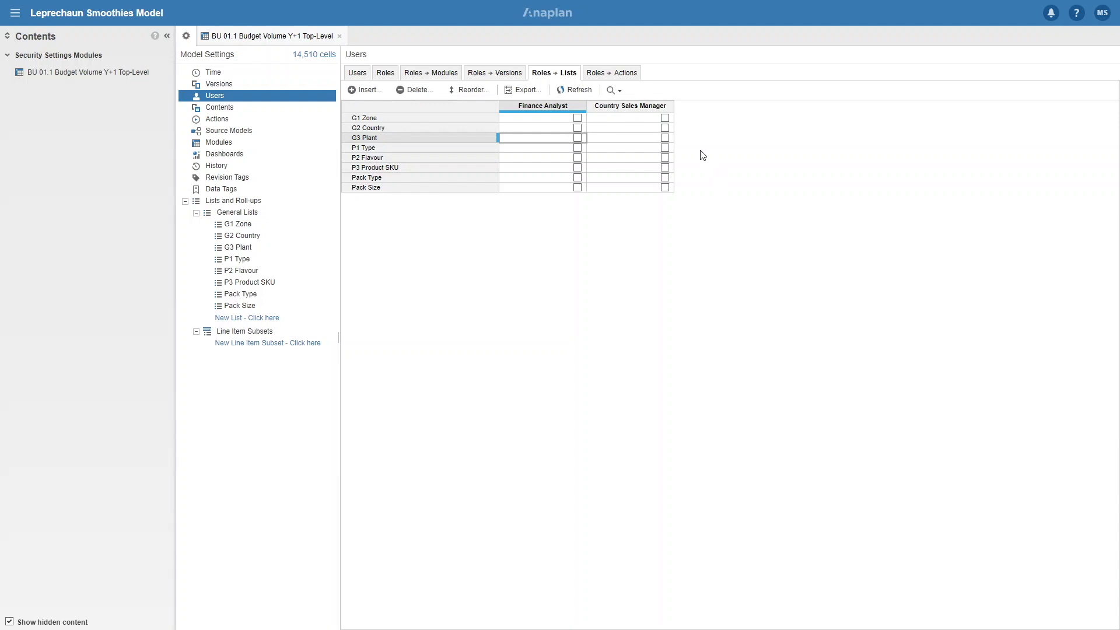
{"action": "mouse_move", "coordinate": [618, 141]}
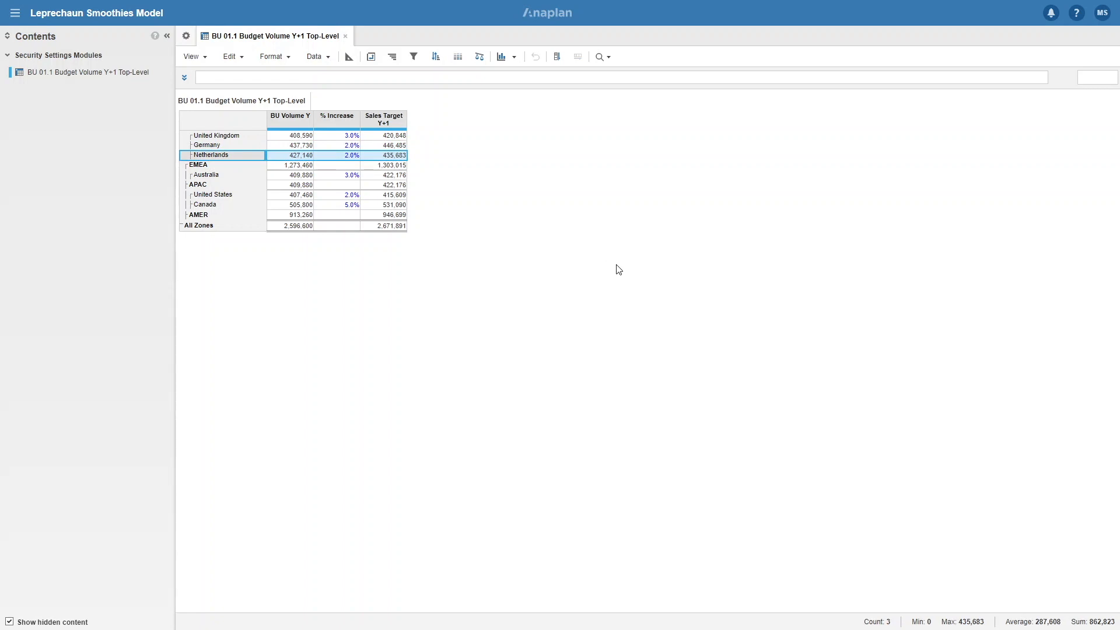
{"action": "mouse_move", "coordinate": [136, 44]}
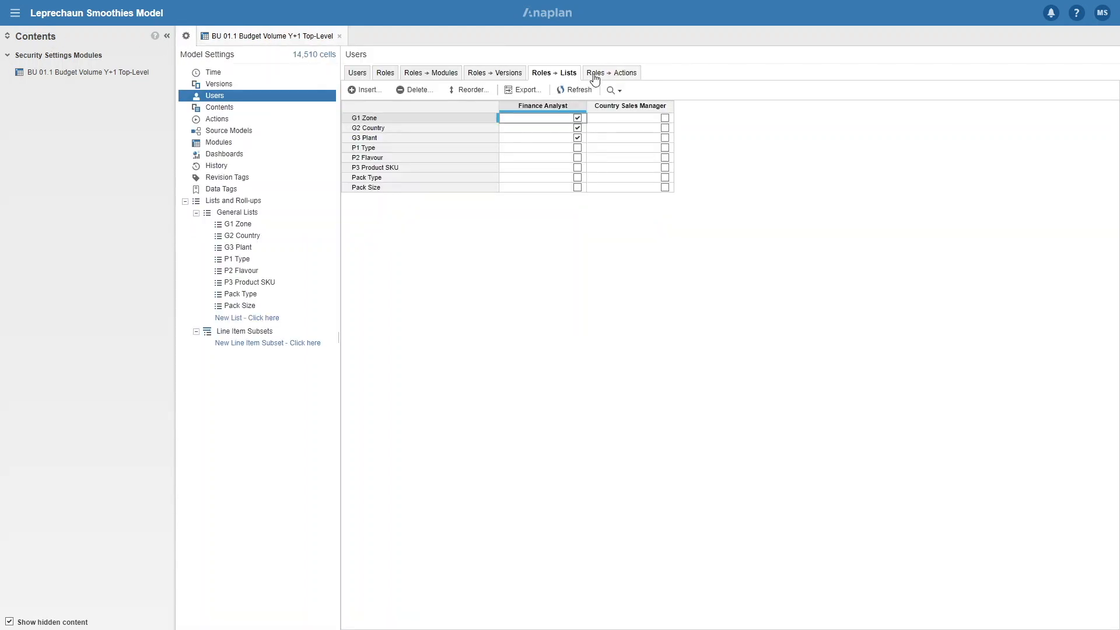
Show each role's access to actions after granting Finance Analyst the G1, G2 and G3 lists
{"action": "left_click", "coordinate": [610, 73]}
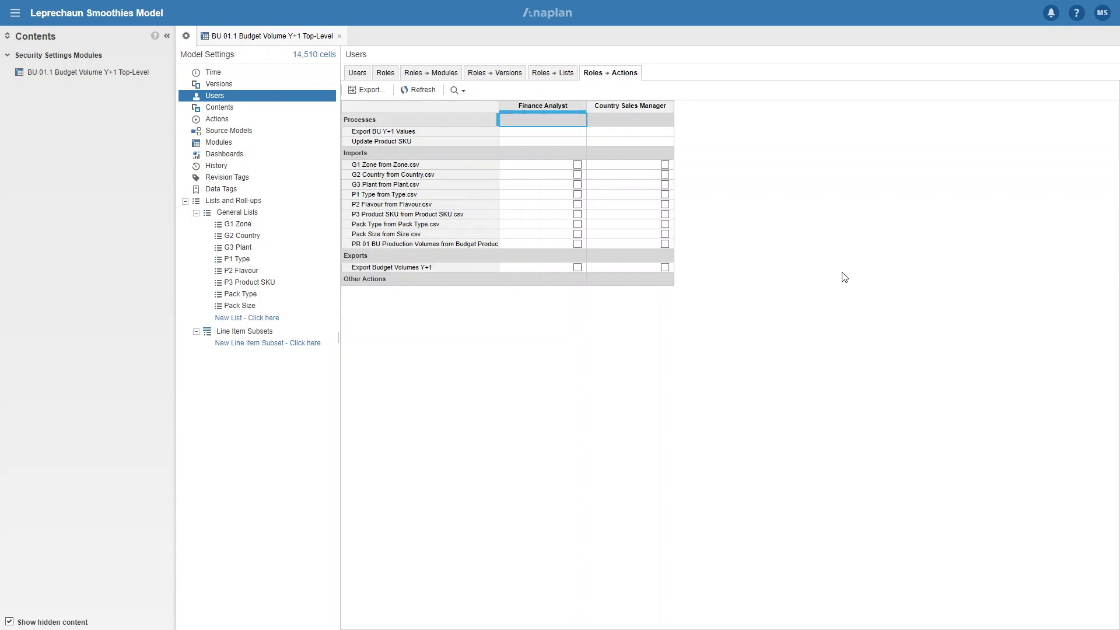
{"action": "mouse_move", "coordinate": [585, 248]}
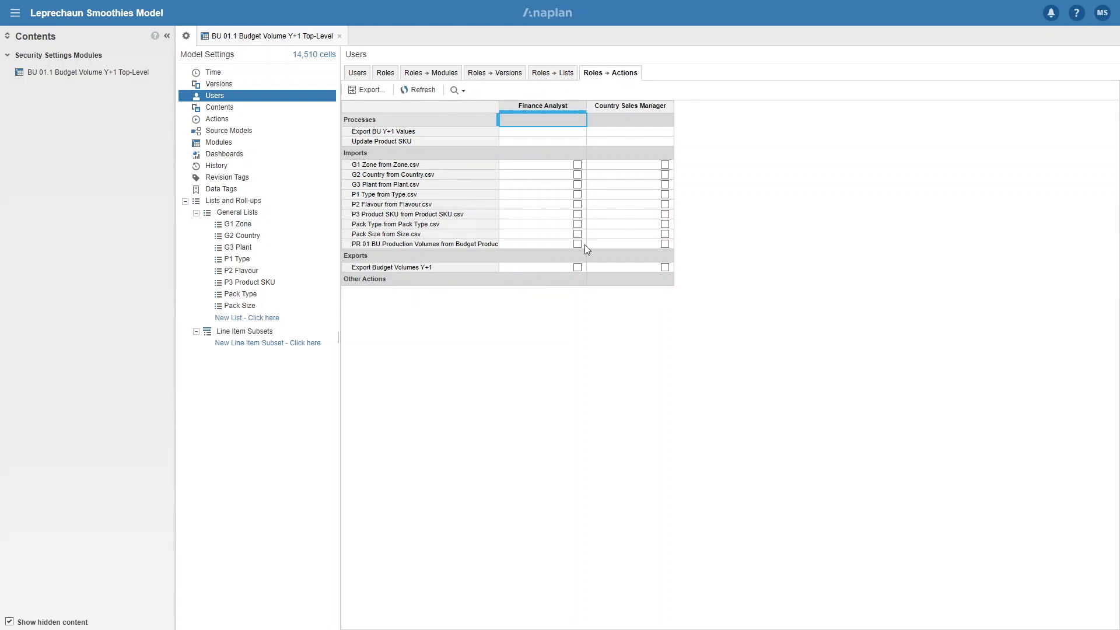
Tick Finance Analyst's access to the Export Budget Volumes Y+1 action
{"action": "left_click", "coordinate": [576, 267]}
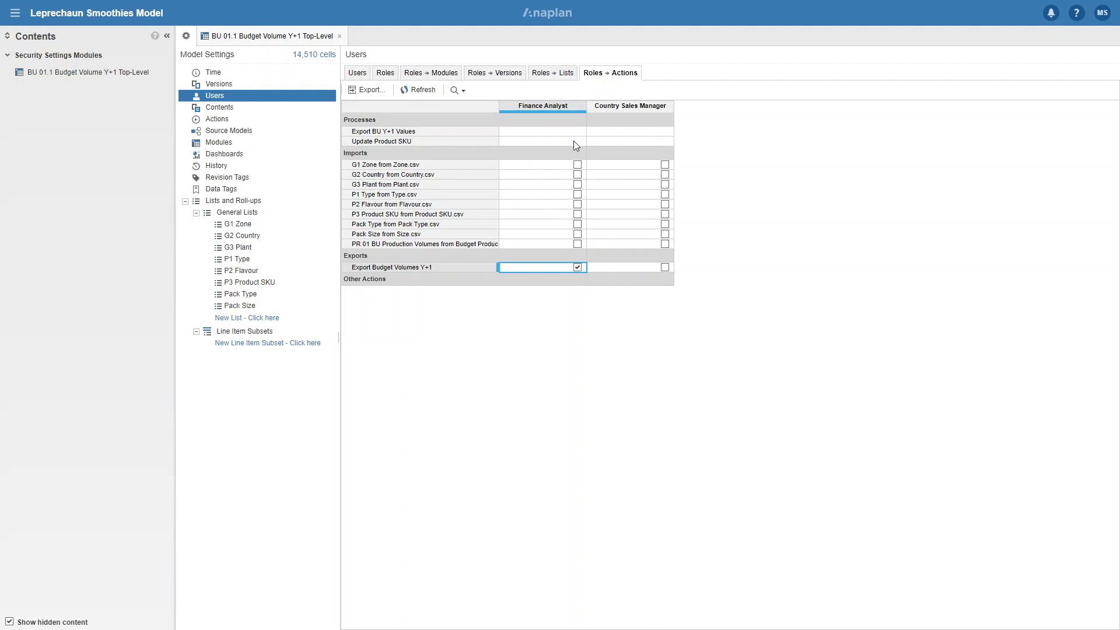
{"action": "mouse_move", "coordinate": [565, 162]}
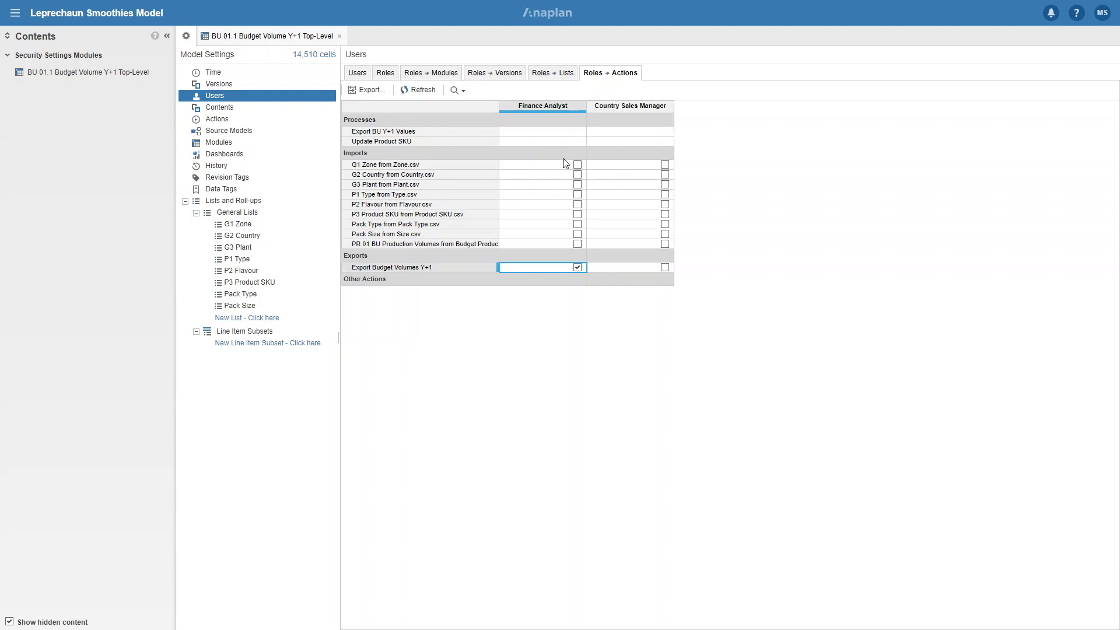
{"action": "mouse_move", "coordinate": [576, 244]}
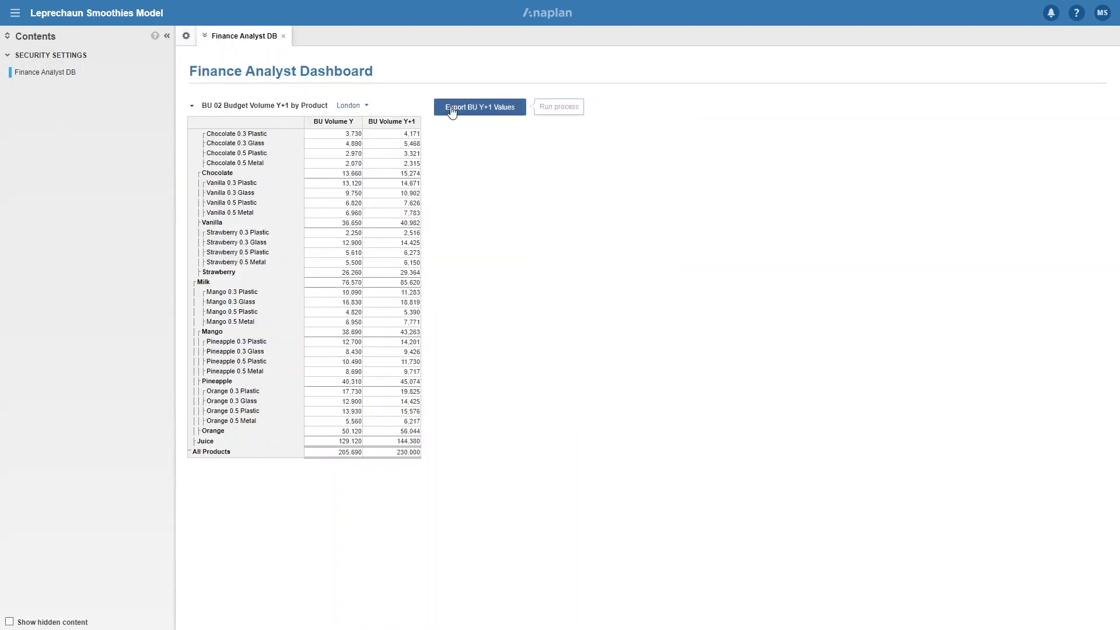
Run Export BU Y+1 Values, dismiss the not-authorized error, rerun it and close the completion summary
{"action": "left_click", "coordinate": [479, 106]}
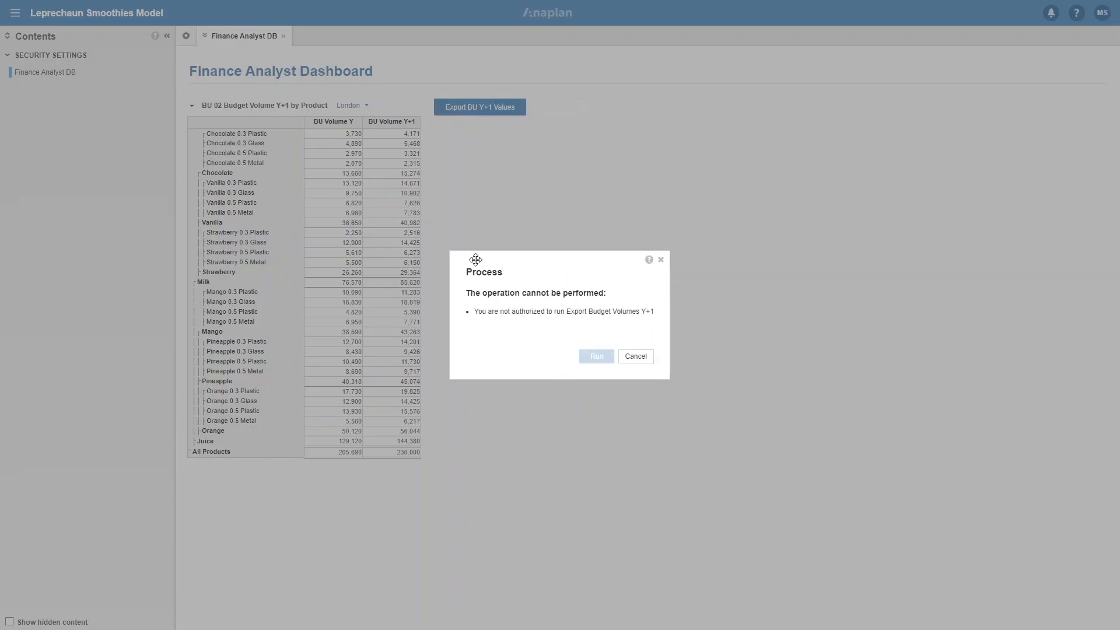
{"action": "left_click", "coordinate": [635, 356]}
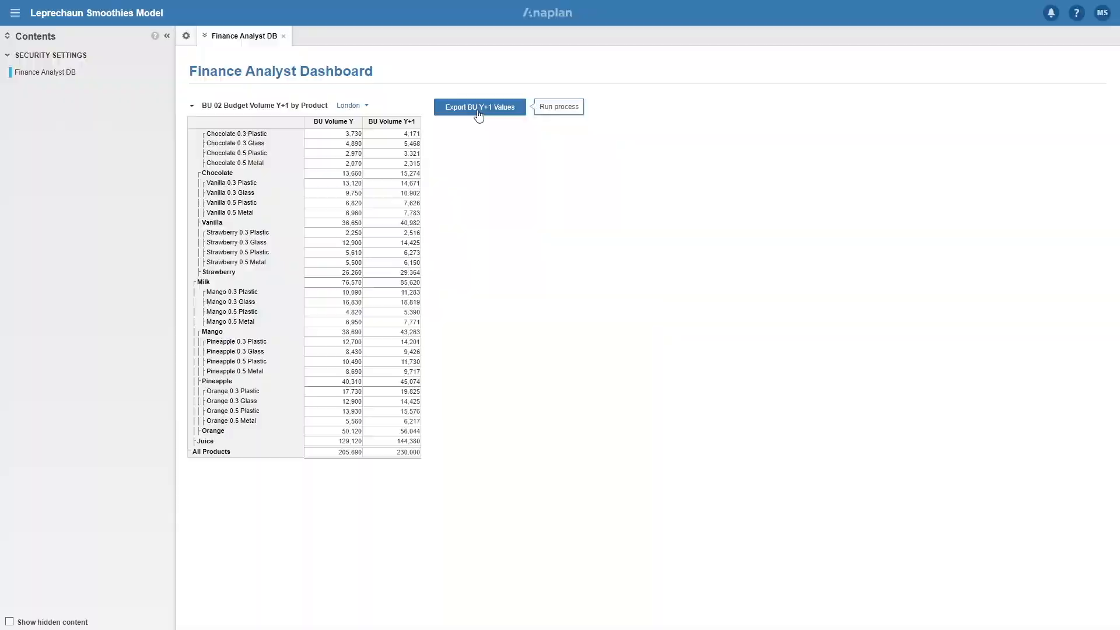
{"action": "left_click", "coordinate": [479, 106]}
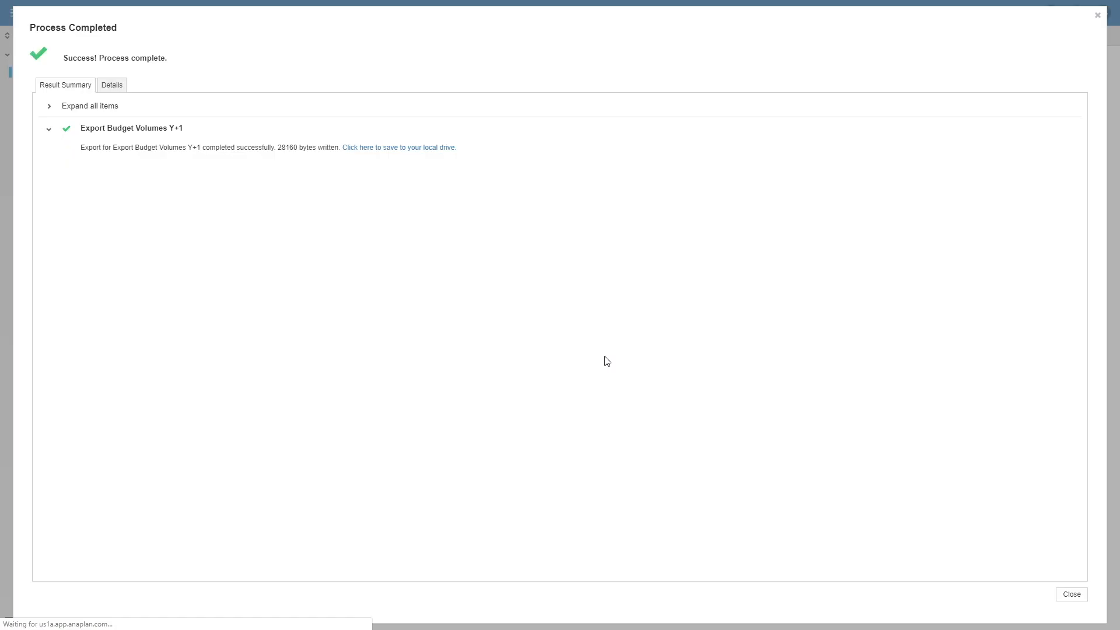
{"action": "left_click", "coordinate": [399, 147]}
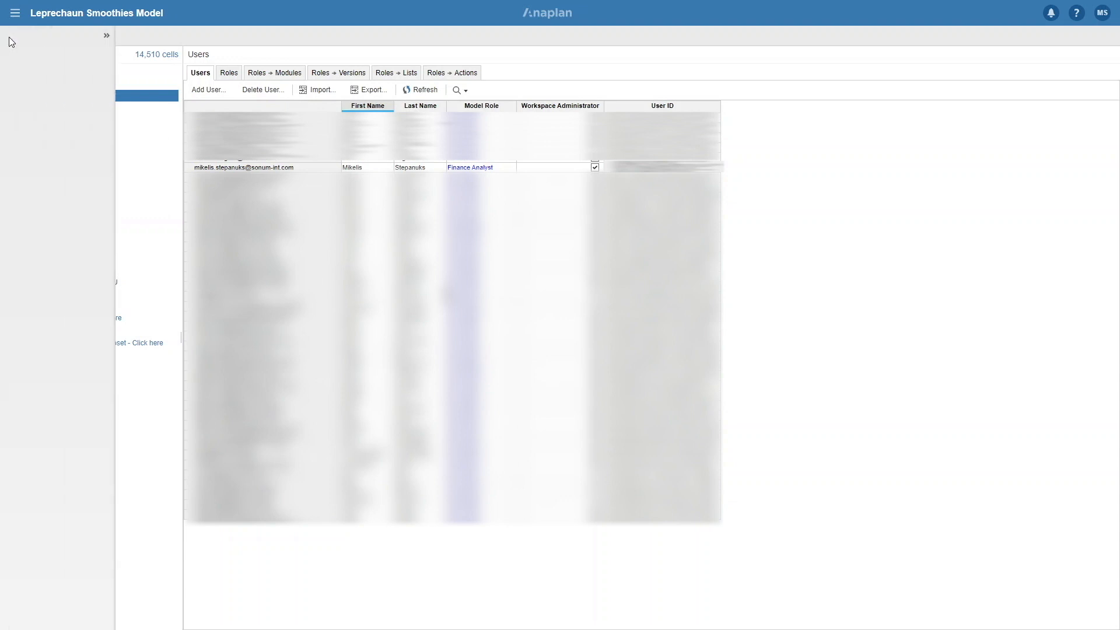
{"action": "left_click", "coordinate": [105, 35]}
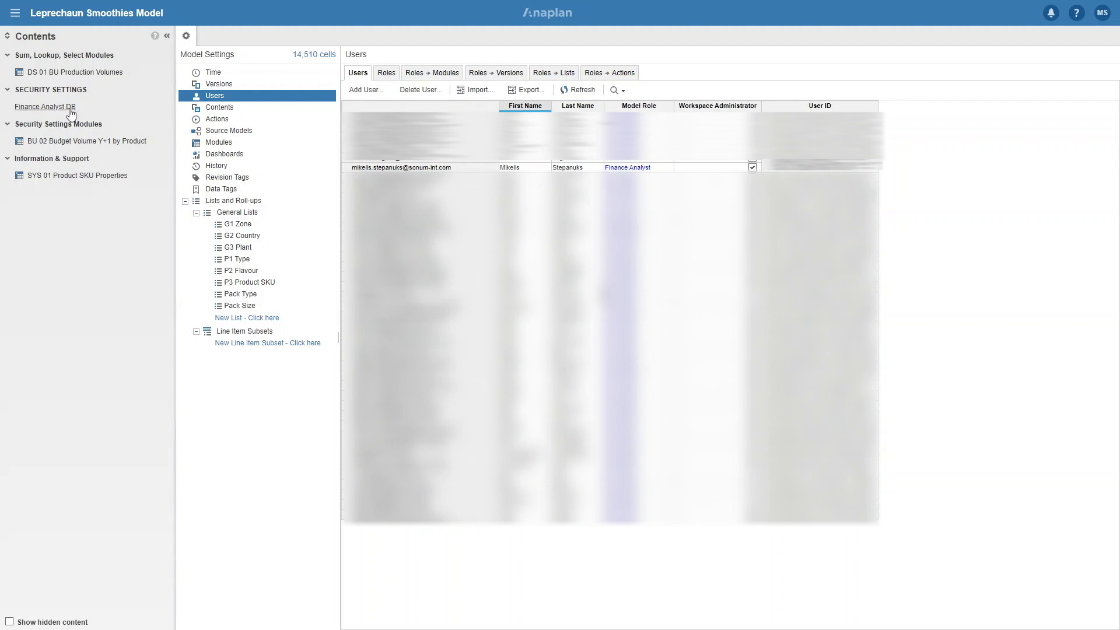
{"action": "left_click", "coordinate": [42, 106]}
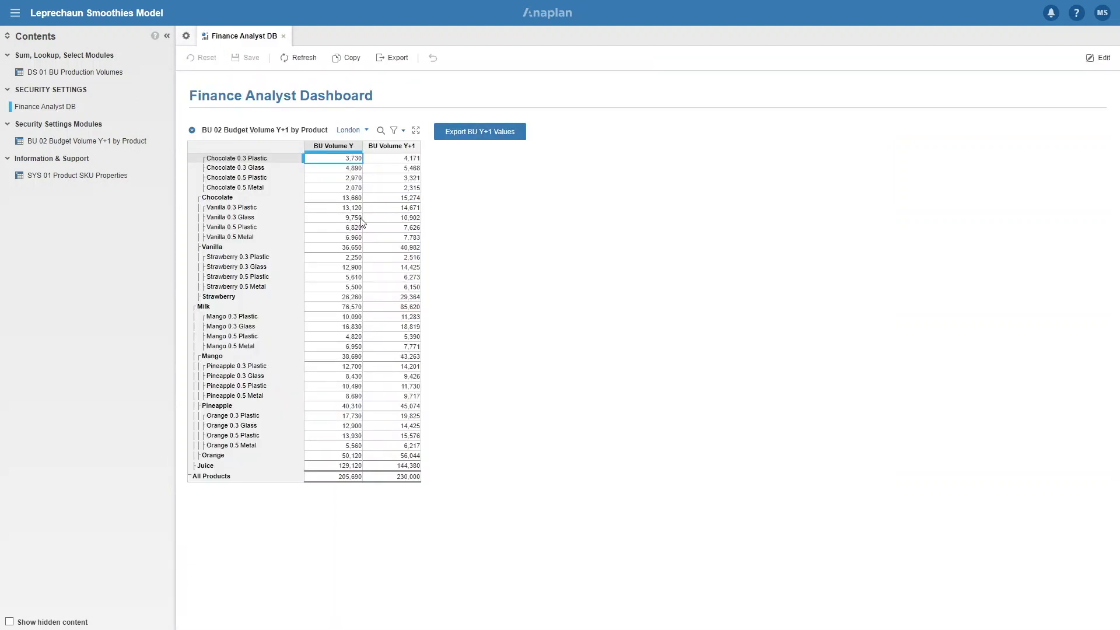
{"action": "mouse_move", "coordinate": [476, 137]}
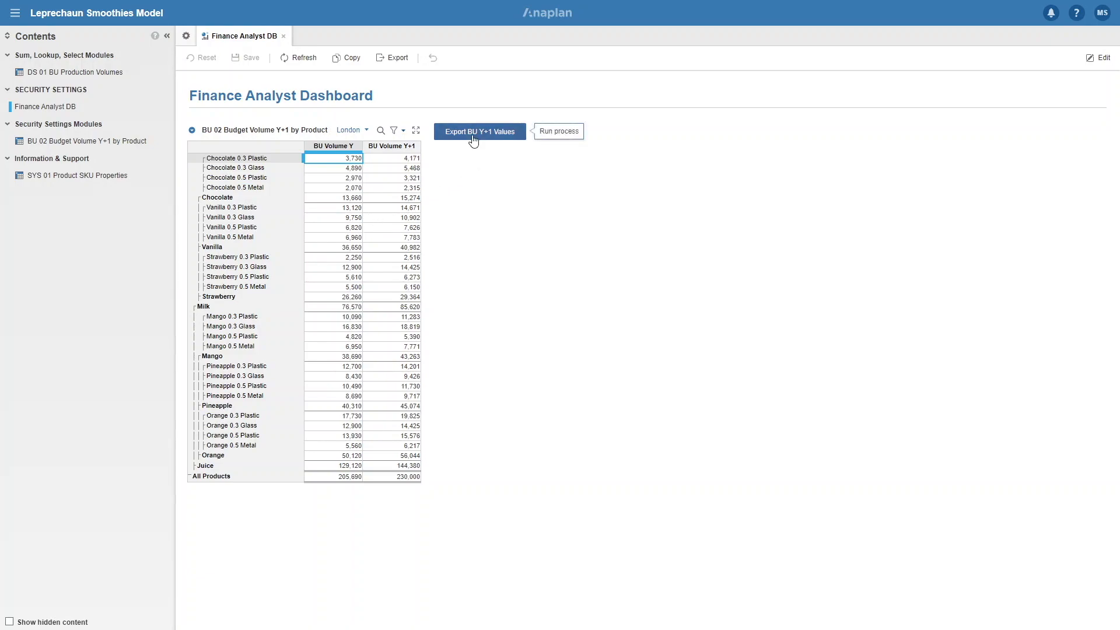
{"action": "left_click", "coordinate": [479, 131]}
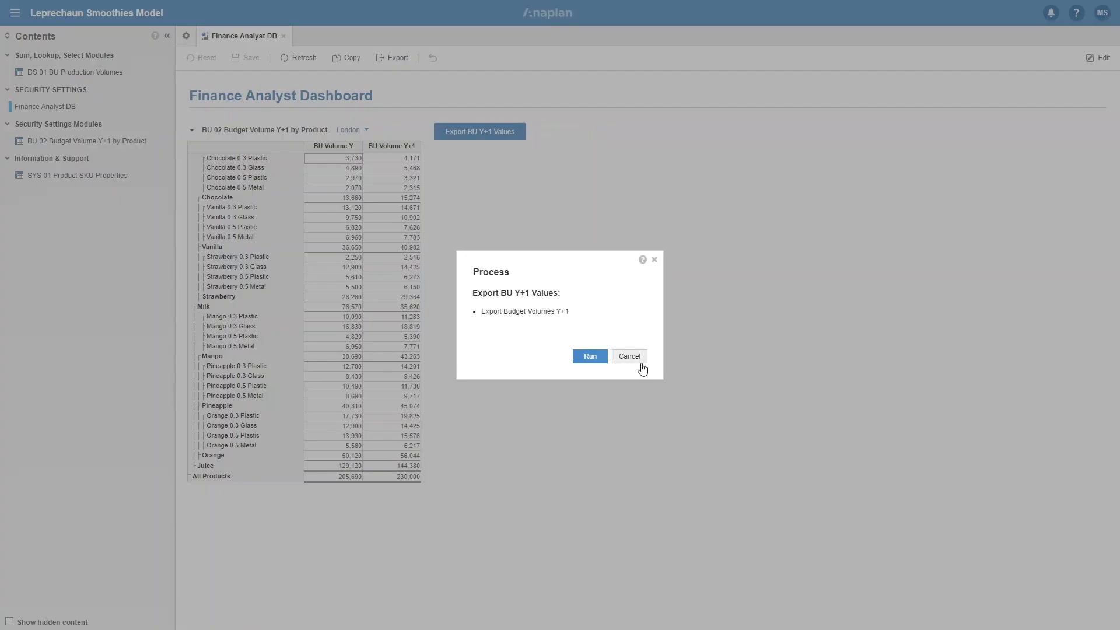
{"action": "left_click", "coordinate": [628, 355]}
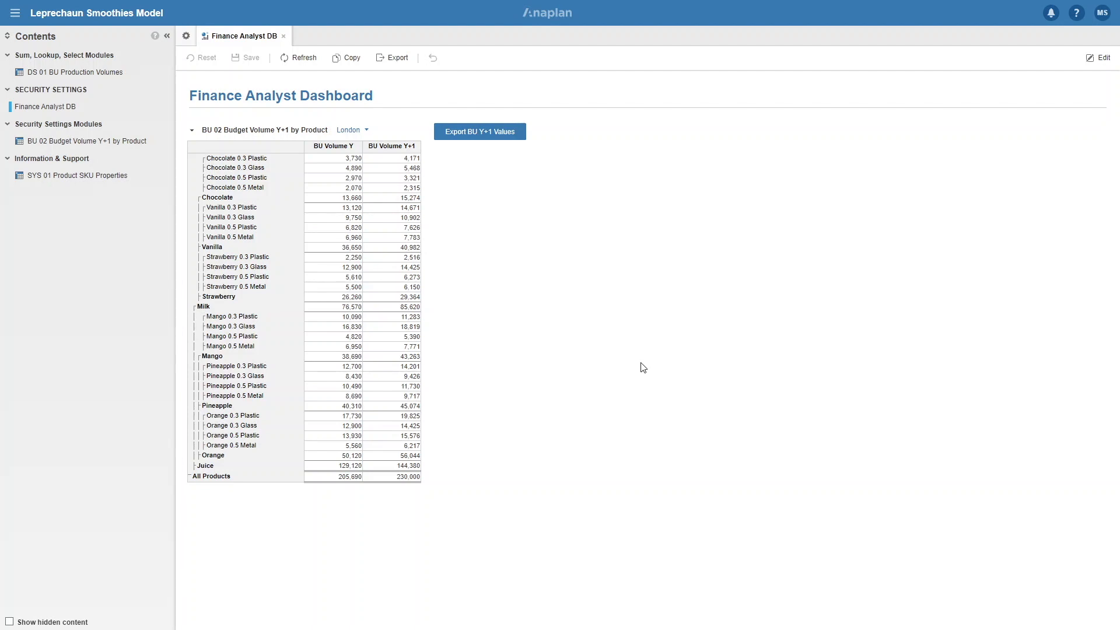
{"action": "mouse_move", "coordinate": [633, 273]}
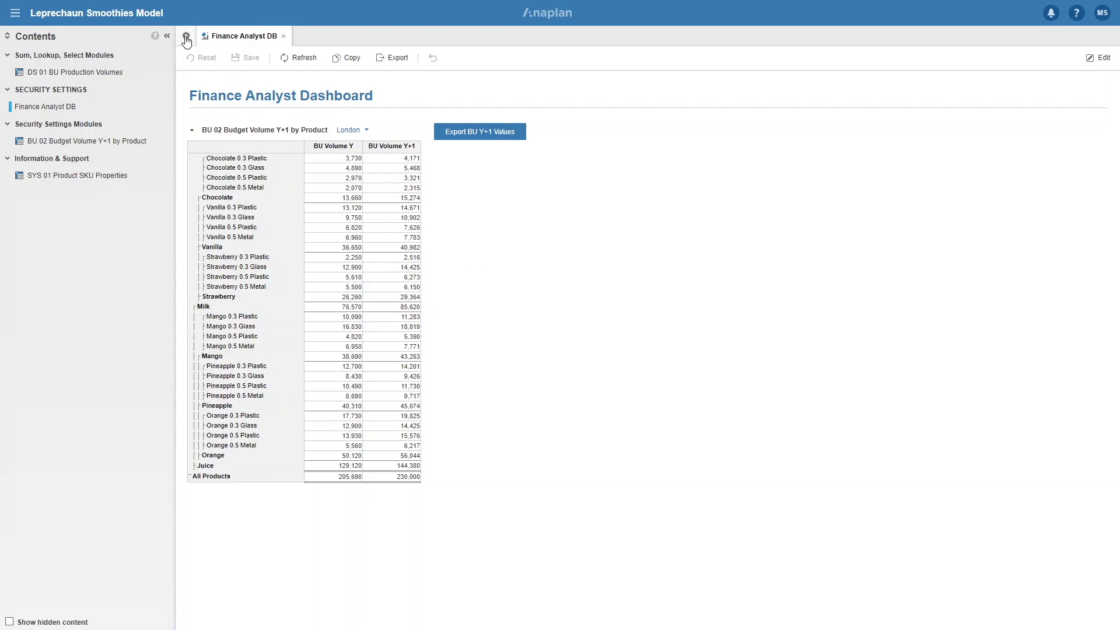
Set Finance Analyst DB and Country Sales Manager DB as their roles' landing dashboards
{"action": "left_click", "coordinate": [187, 35]}
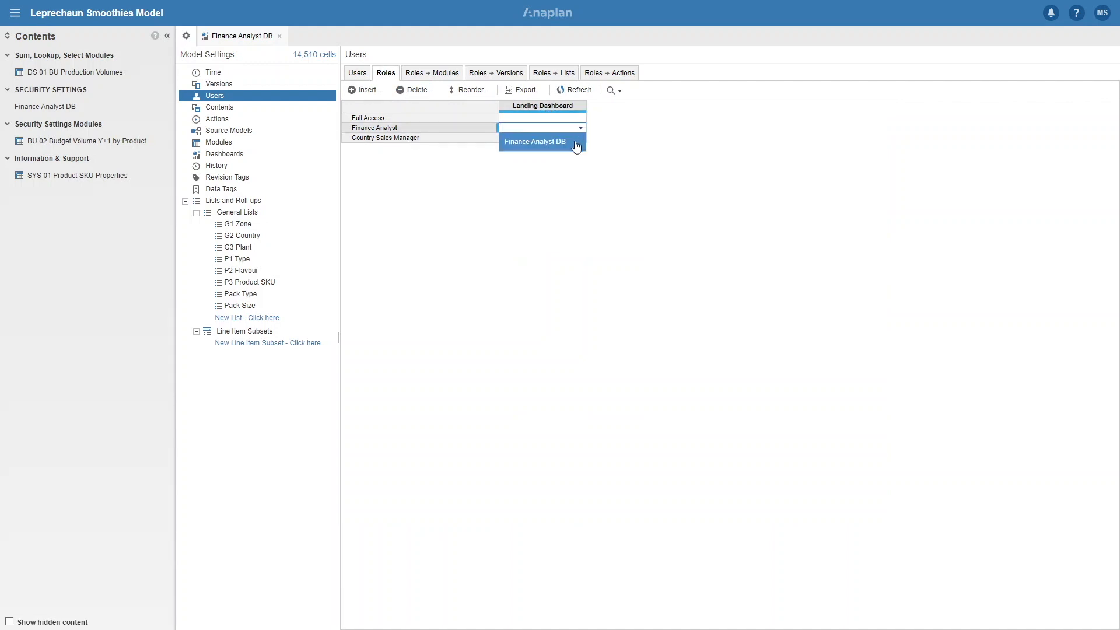
{"action": "left_click", "coordinate": [534, 141]}
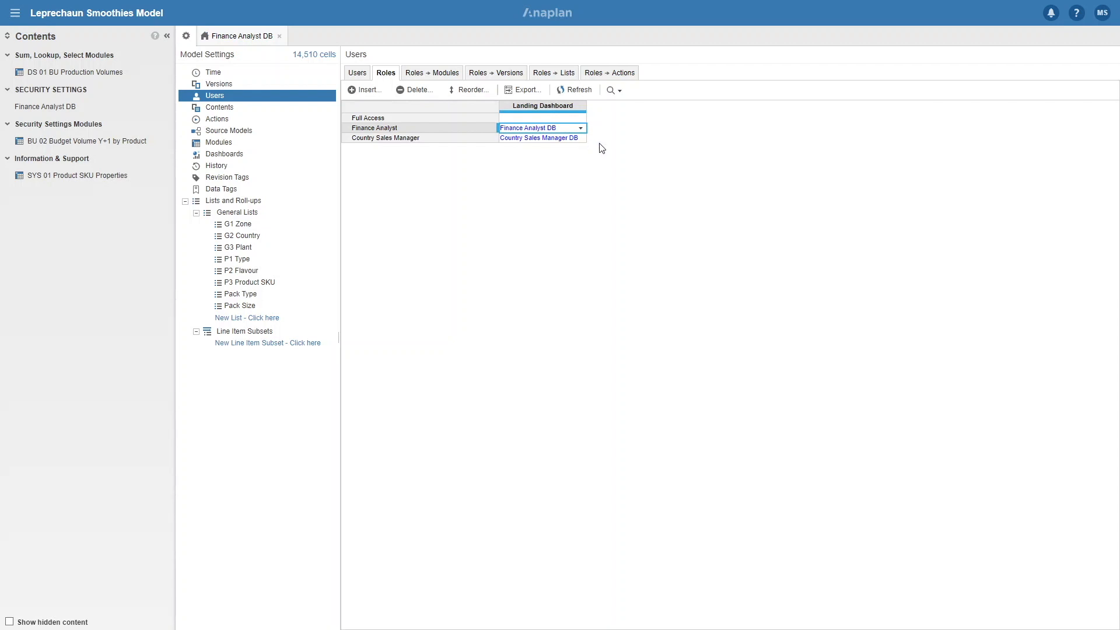
{"action": "left_click", "coordinate": [541, 137]}
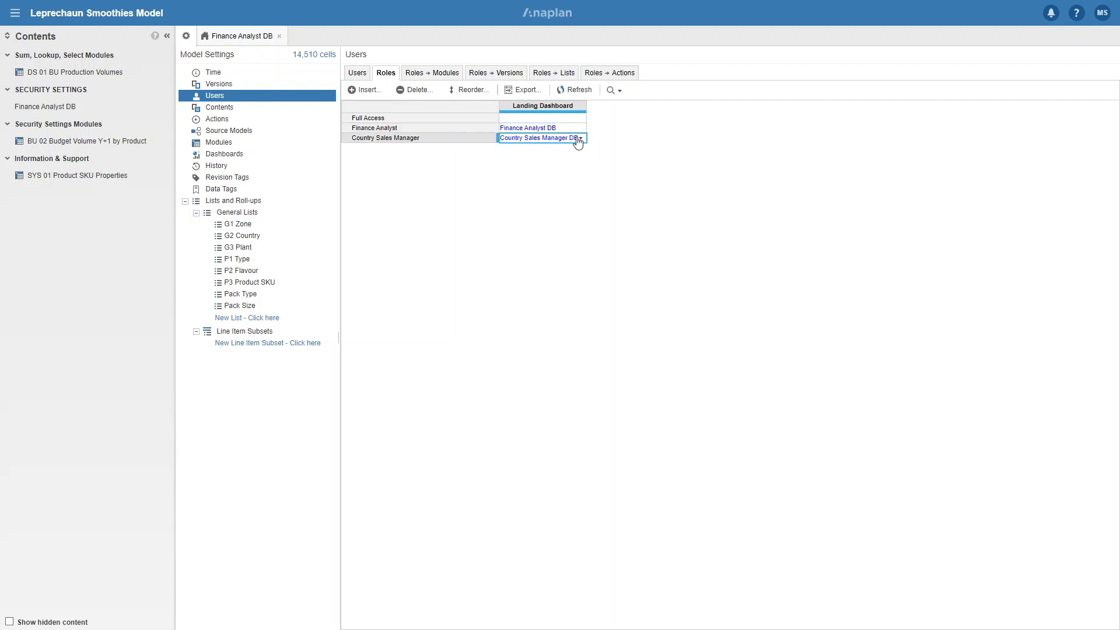
{"action": "left_click", "coordinate": [581, 138]}
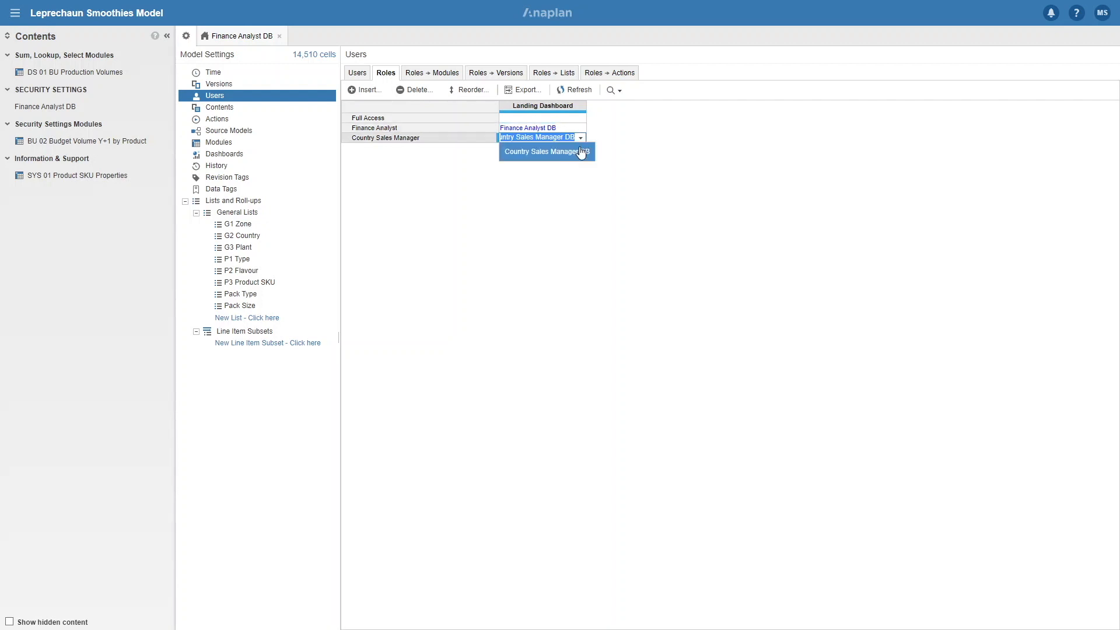
{"action": "left_click", "coordinate": [546, 151]}
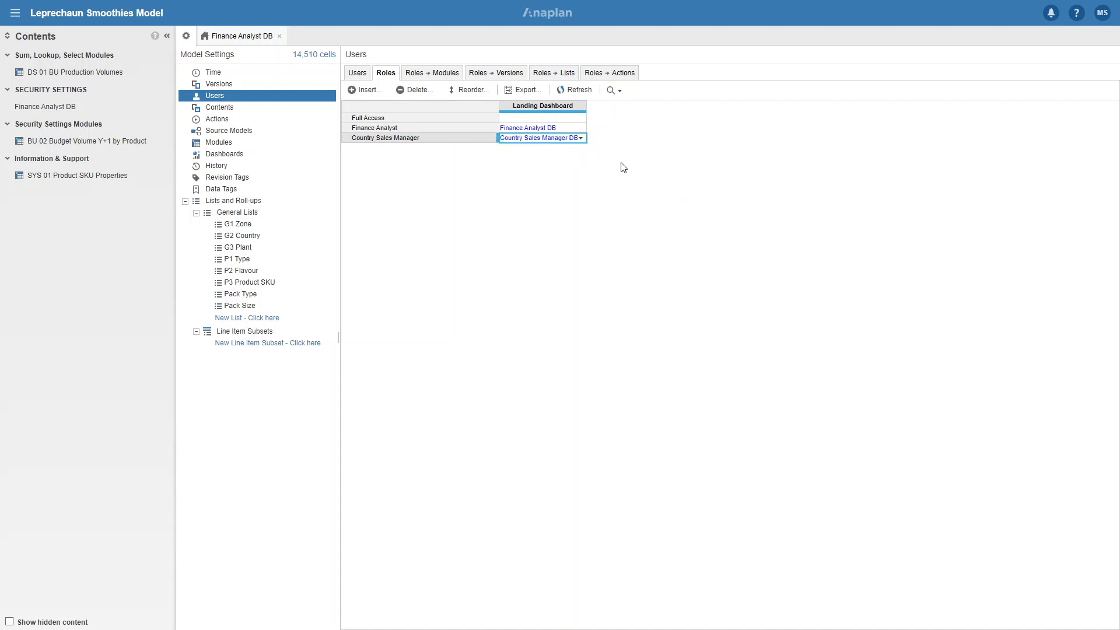
{"action": "left_click", "coordinate": [432, 73]}
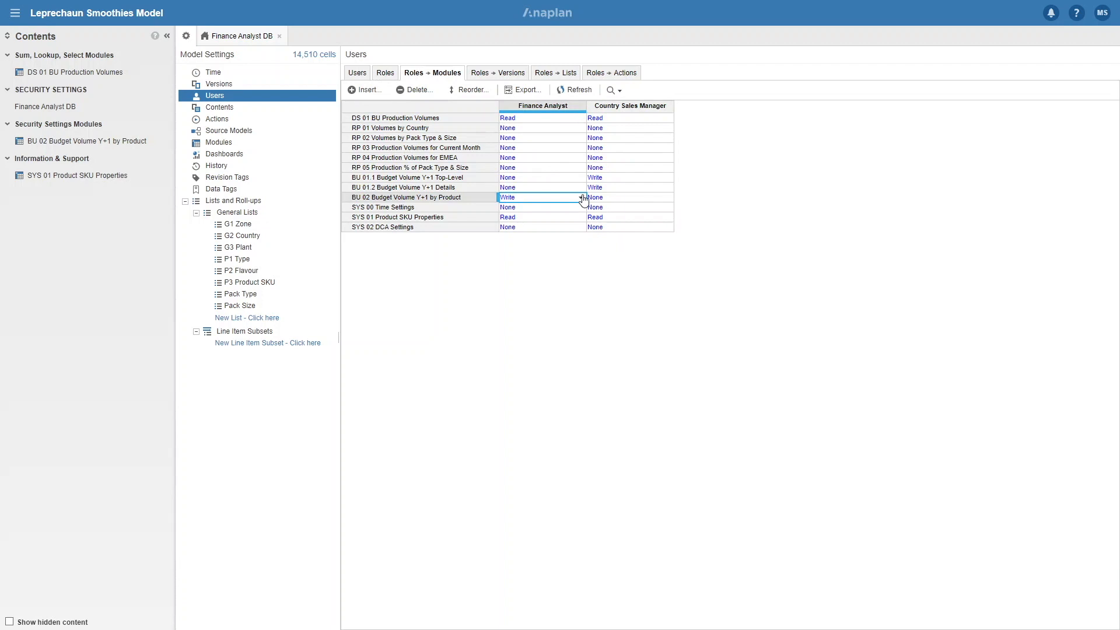
{"action": "left_click", "coordinate": [385, 72]}
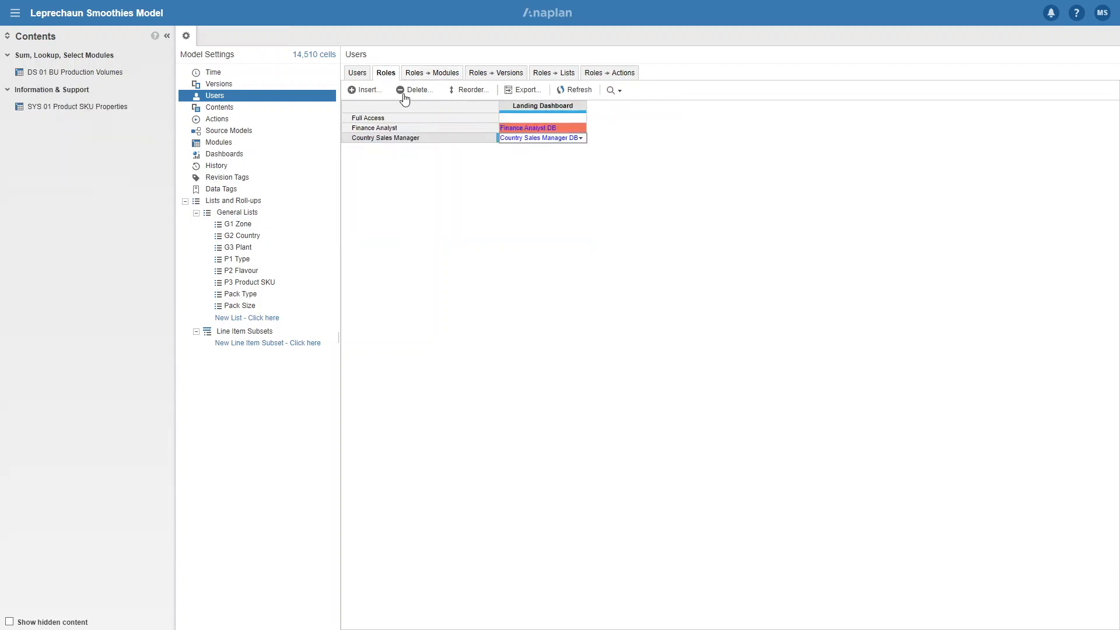
Give Finance Analyst Write access to BU 02 Budget Volume Y+1 by Product
{"action": "left_click", "coordinate": [218, 141]}
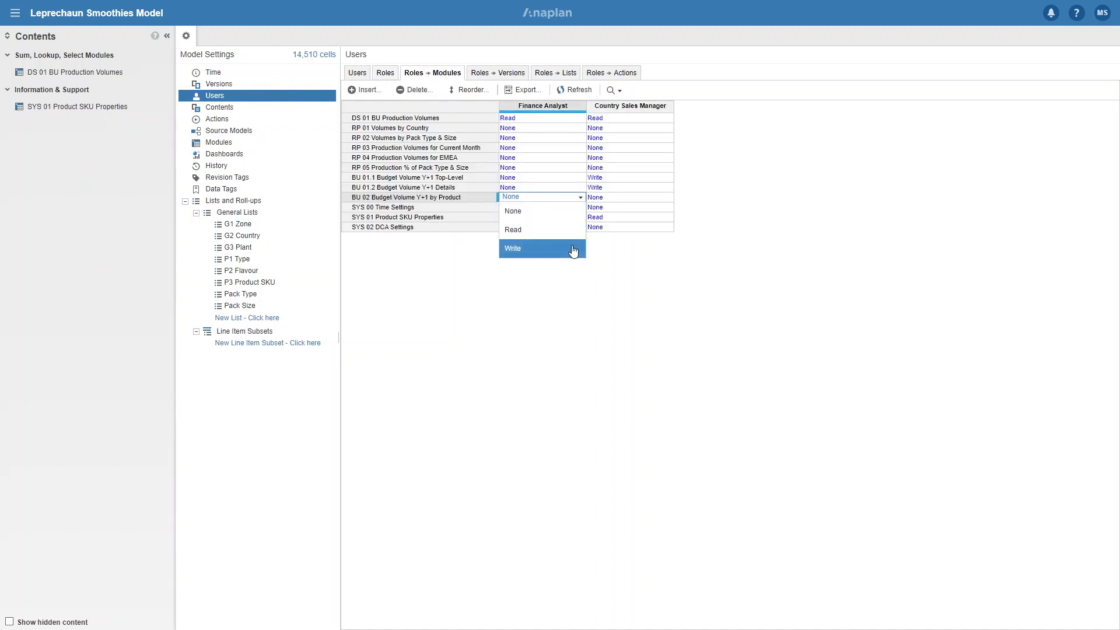
{"action": "left_click", "coordinate": [513, 247]}
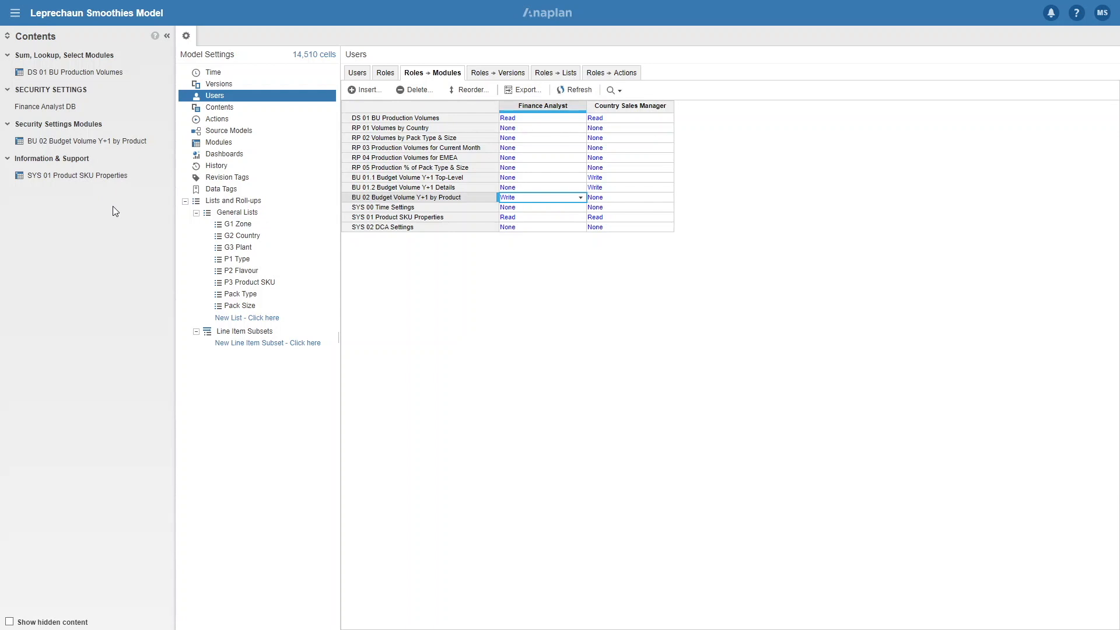
Remove DS 01 BU Production Volumes from Finance Analyst contents and adjust Show New Content for Other Contents
{"action": "left_click", "coordinate": [218, 142]}
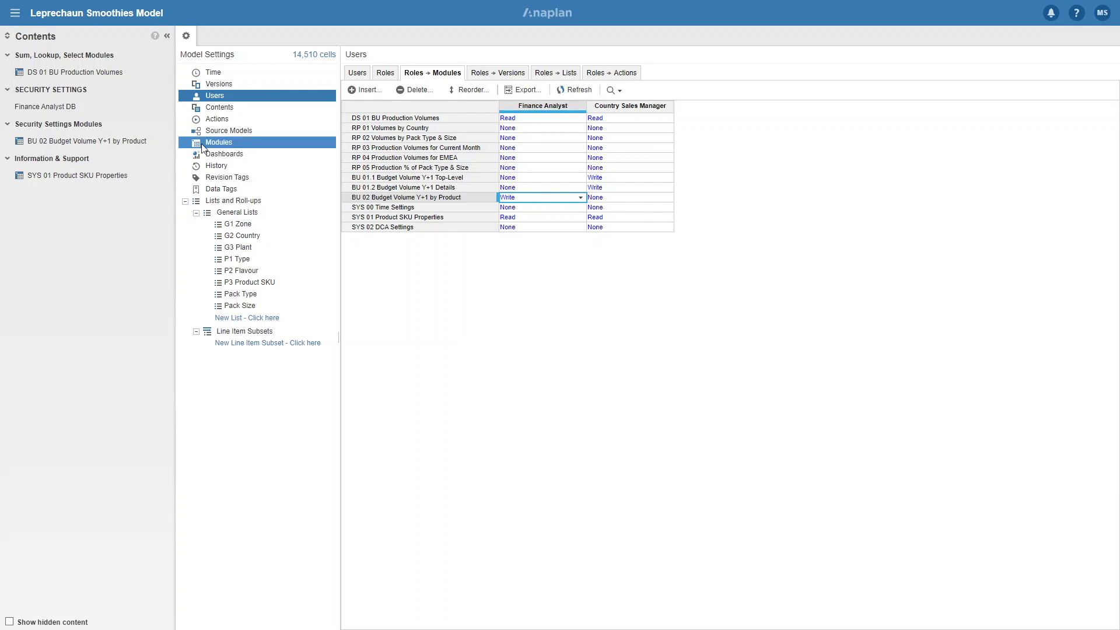
{"action": "left_click", "coordinate": [220, 106]}
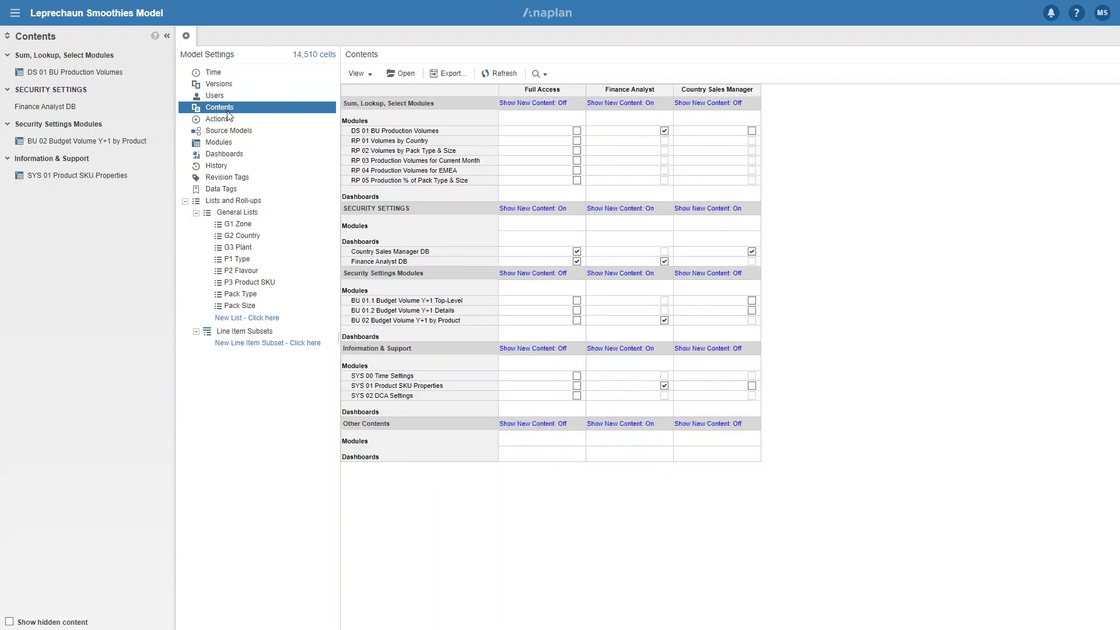
{"action": "mouse_move", "coordinate": [669, 161]}
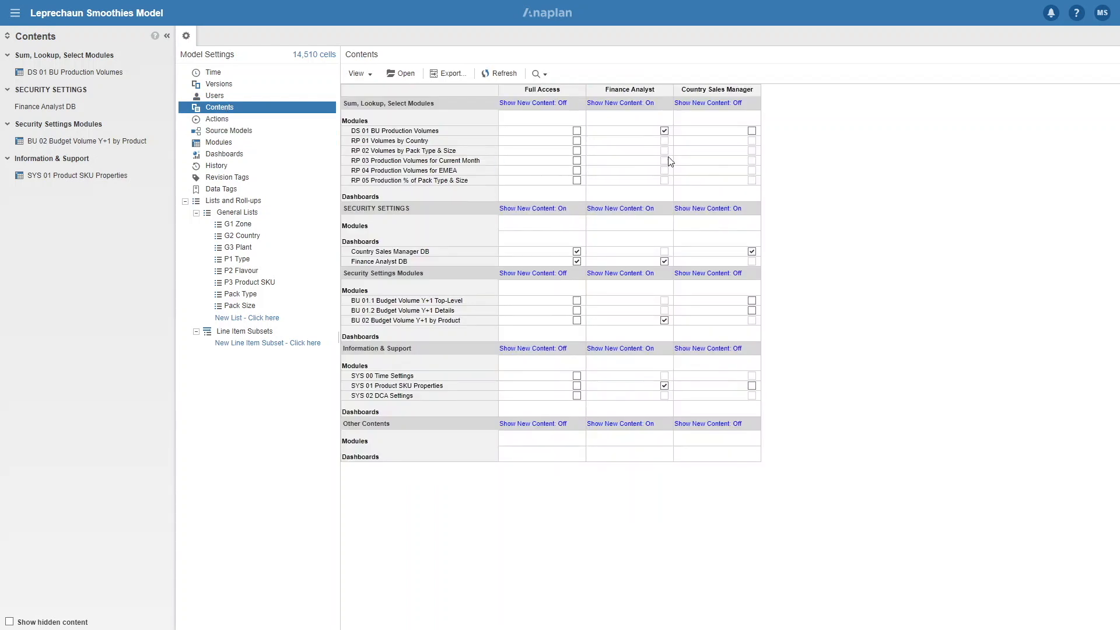
{"action": "mouse_move", "coordinate": [665, 182]}
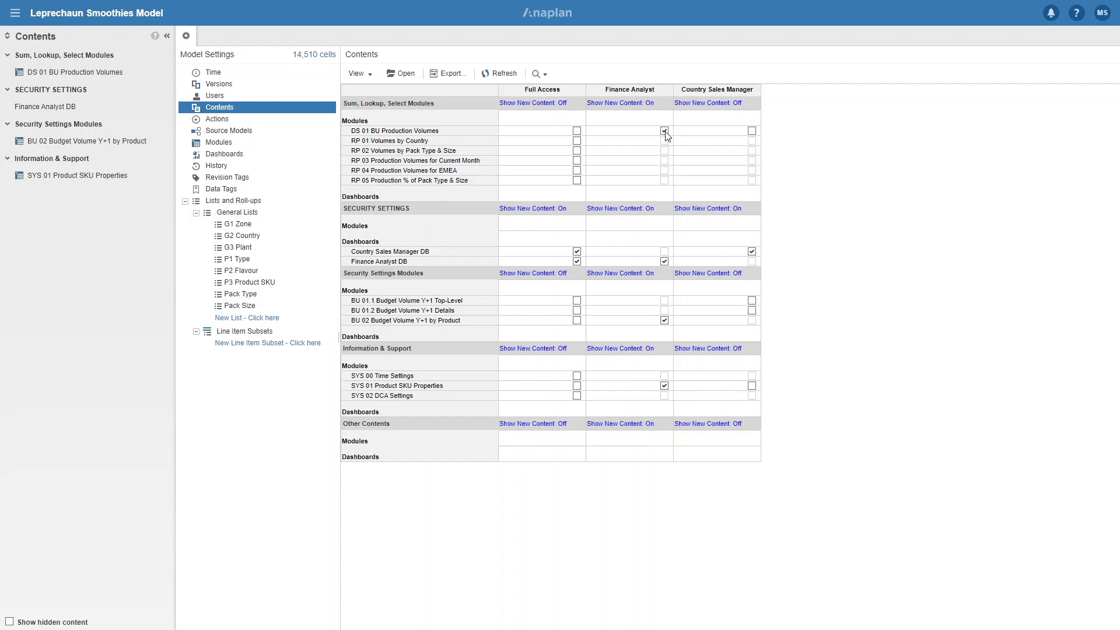
{"action": "left_click", "coordinate": [663, 131]}
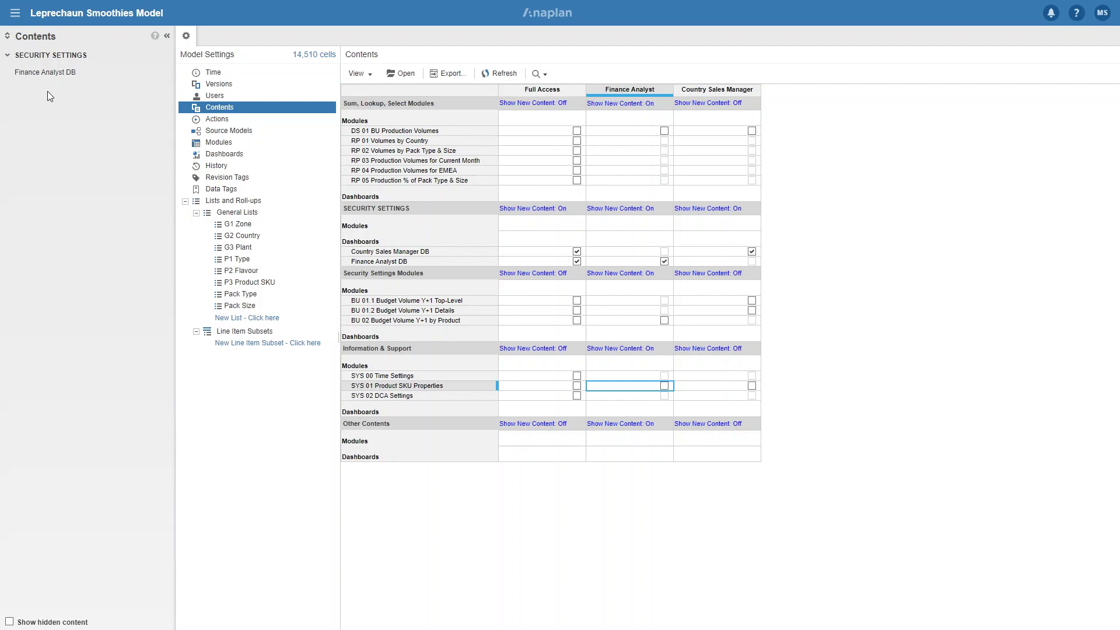
{"action": "left_click", "coordinate": [247, 317]}
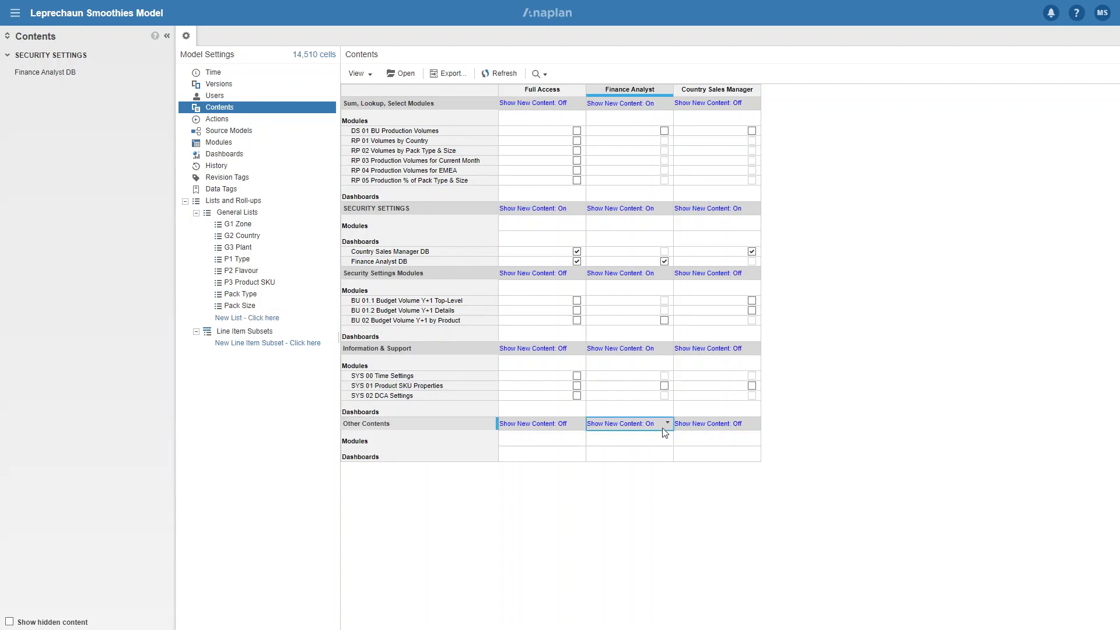
{"action": "left_click", "coordinate": [665, 423]}
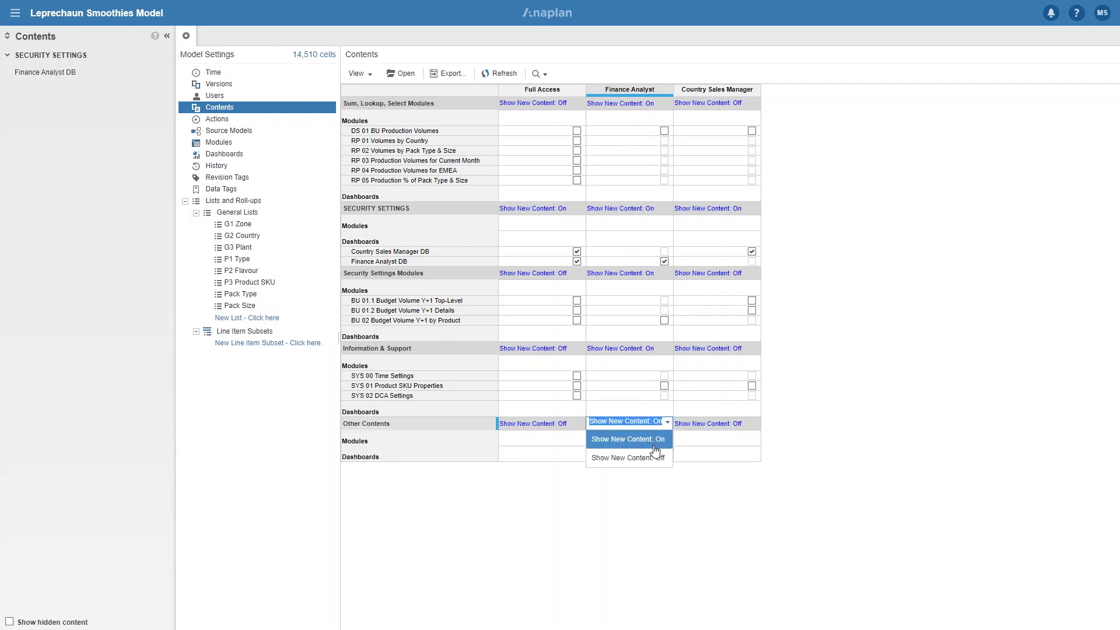
{"action": "left_click", "coordinate": [626, 457]}
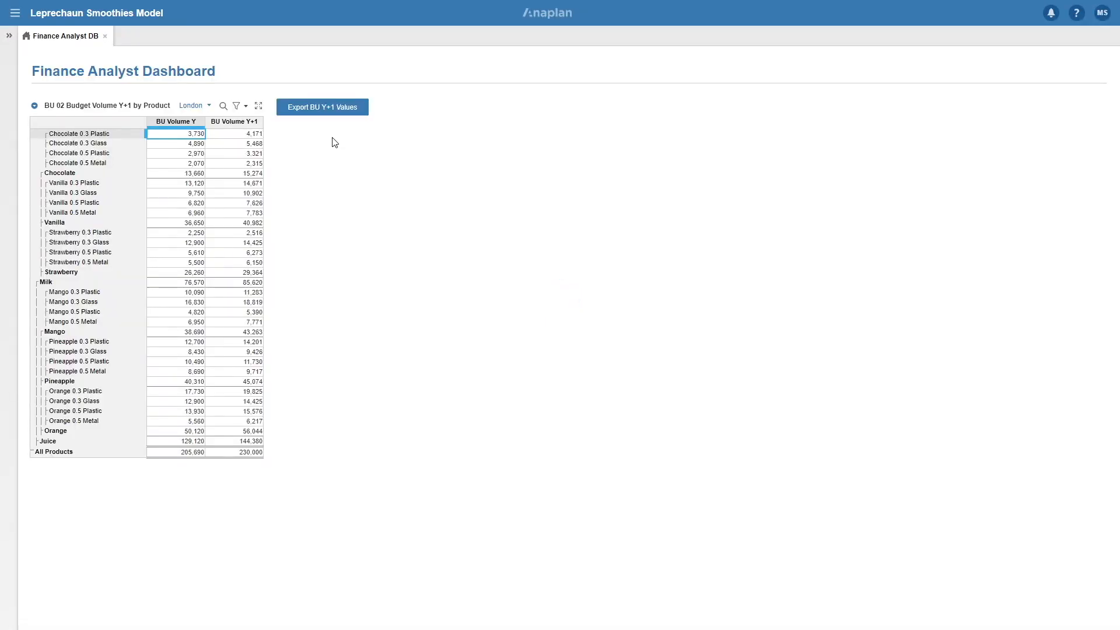
{"action": "mouse_move", "coordinate": [22, 56]}
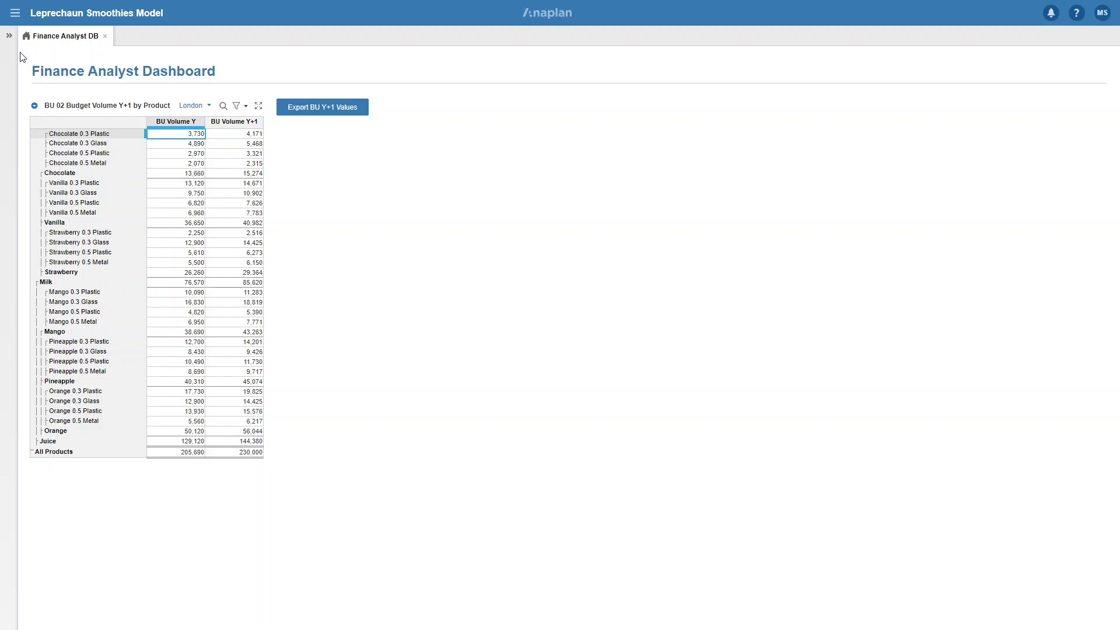
Run the Export BU Y+1 Values process and dismiss the Process Completed message
{"action": "left_click", "coordinate": [5, 29]}
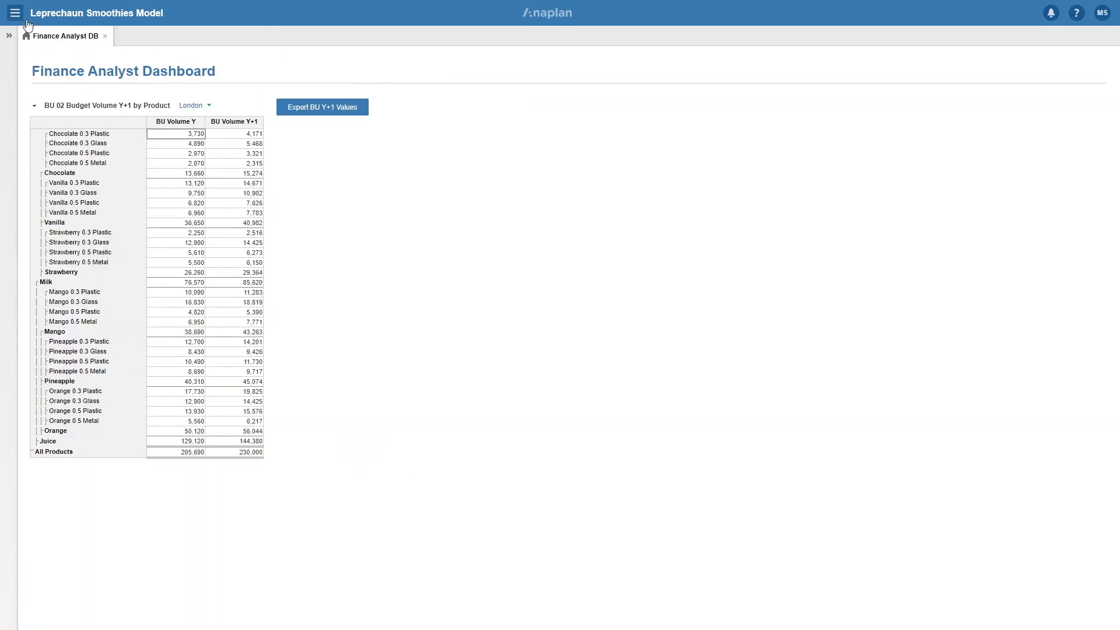
{"action": "left_click", "coordinate": [322, 106]}
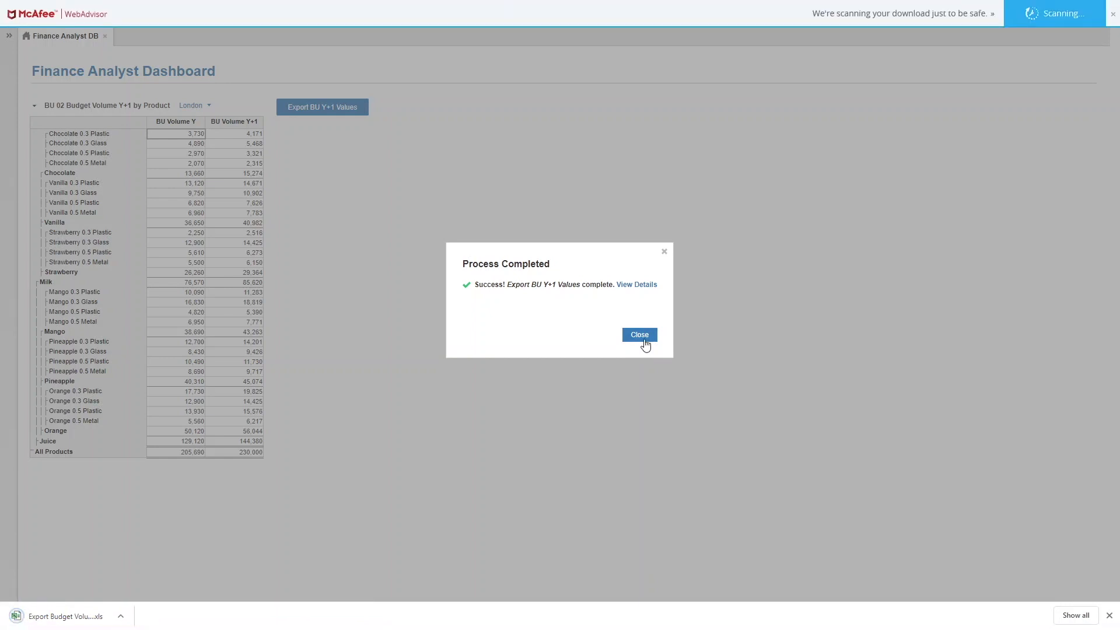
{"action": "left_click", "coordinate": [639, 335]}
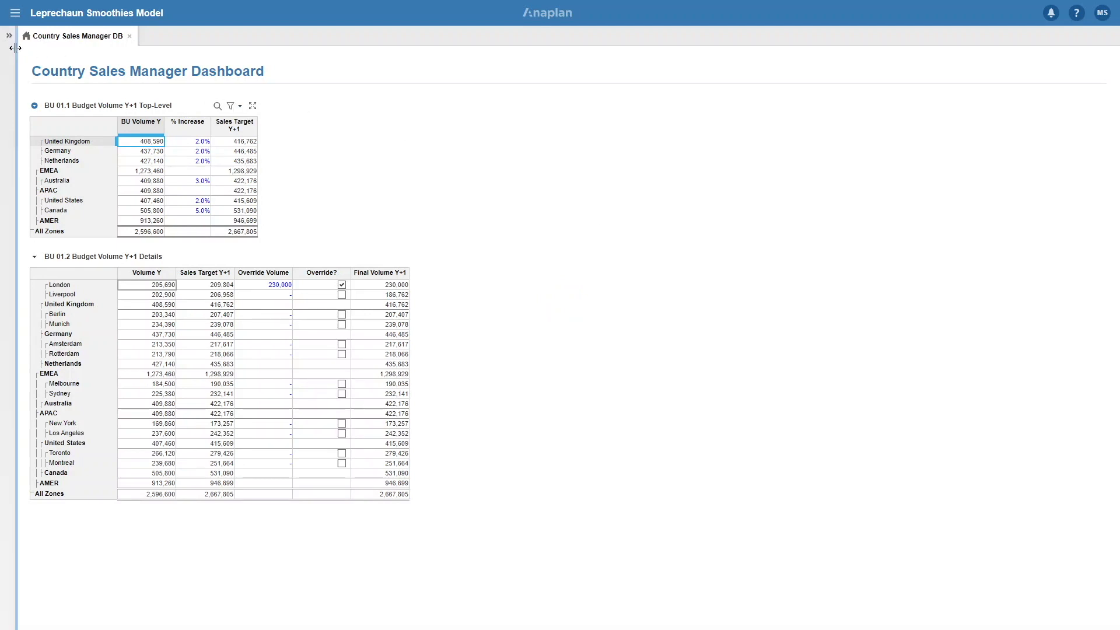
Show and hide the Country Sales Manager contents list, then select Amsterdam's override volume cell
{"action": "left_click", "coordinate": [9, 47]}
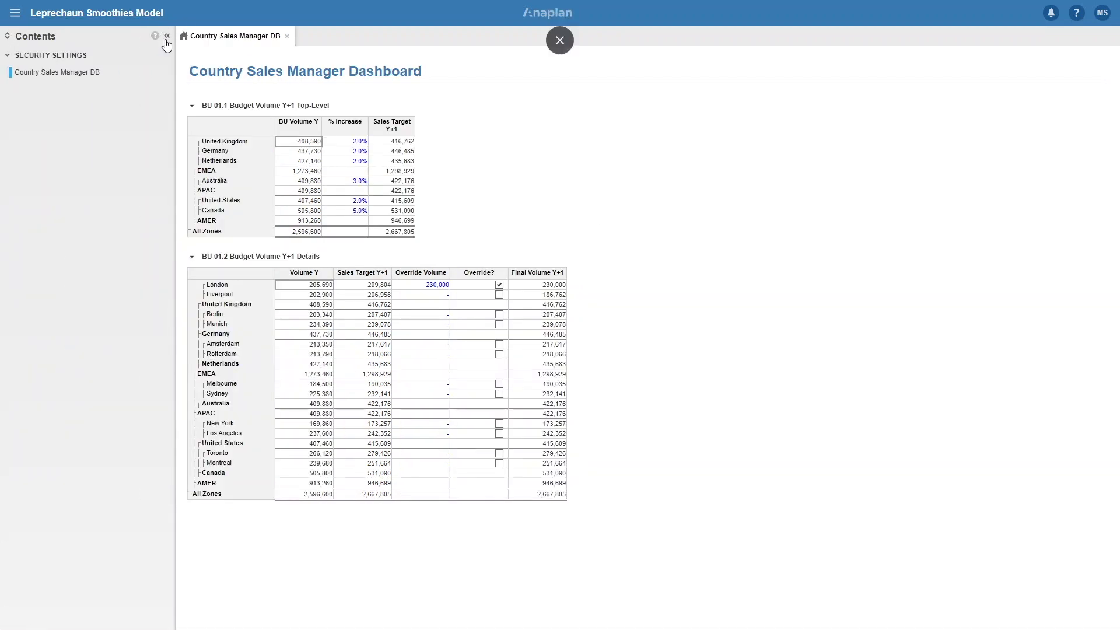
{"action": "left_click", "coordinate": [168, 35]}
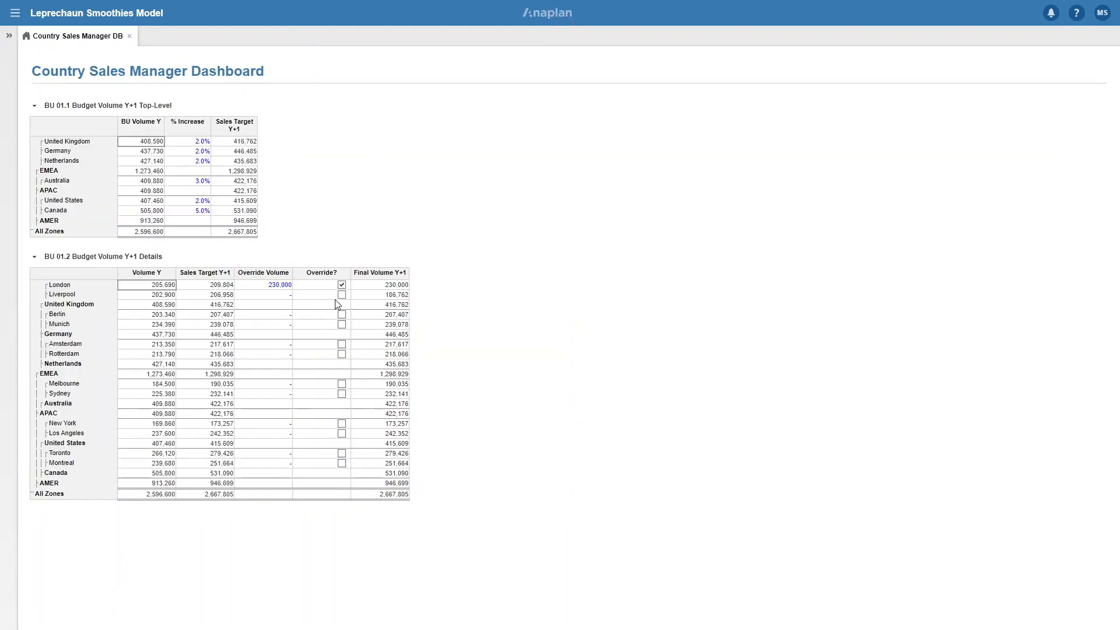
{"action": "left_click", "coordinate": [341, 294]}
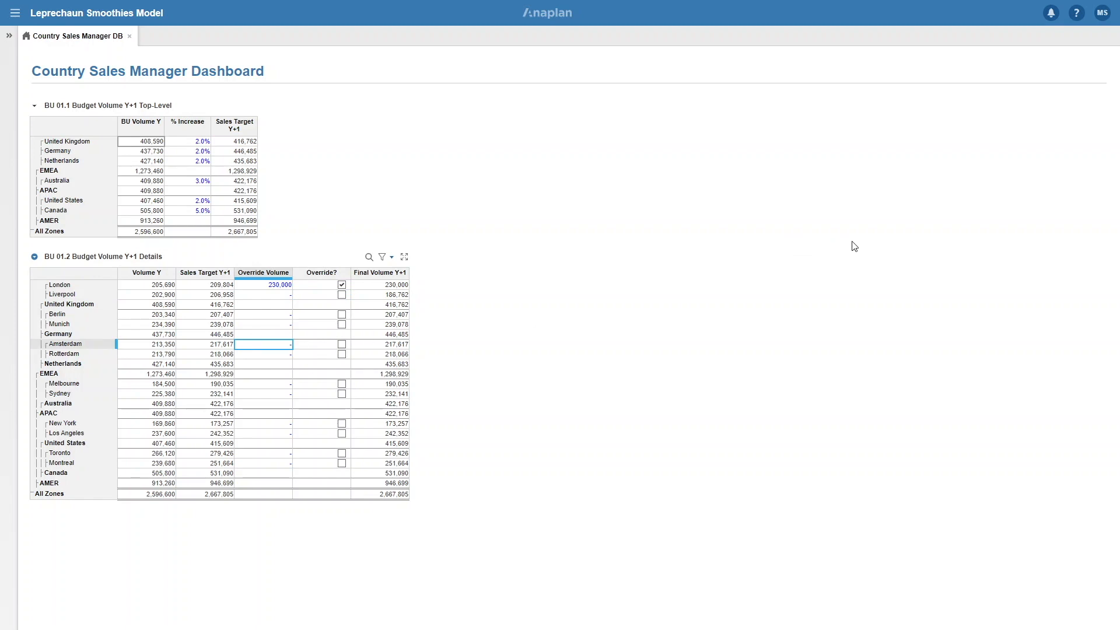
{"action": "mouse_move", "coordinate": [305, 187]}
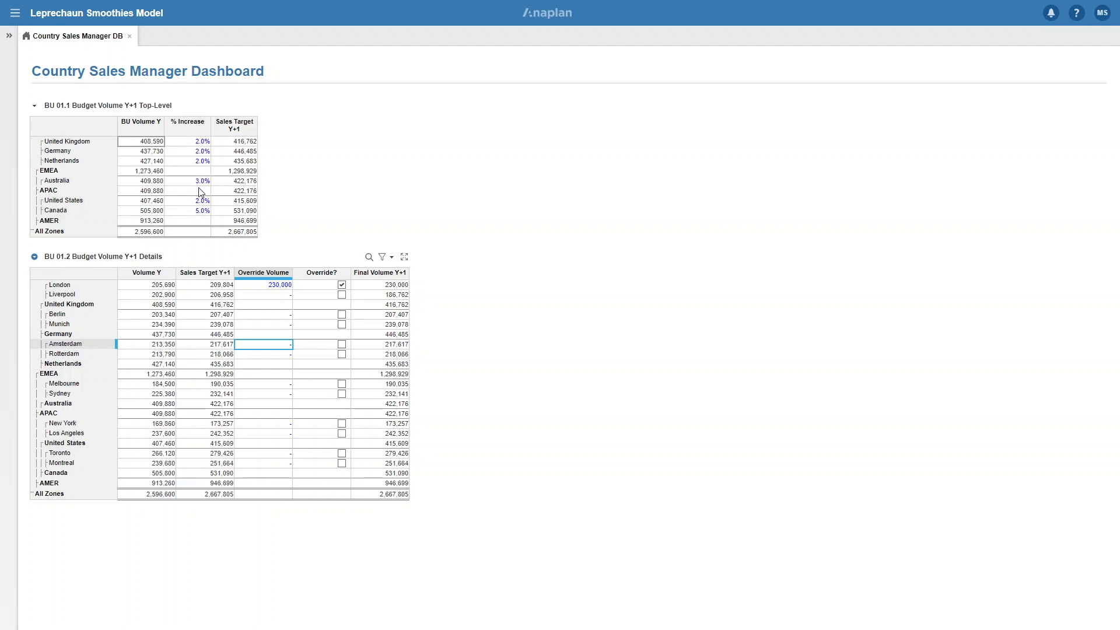
{"action": "mouse_move", "coordinate": [452, 205]}
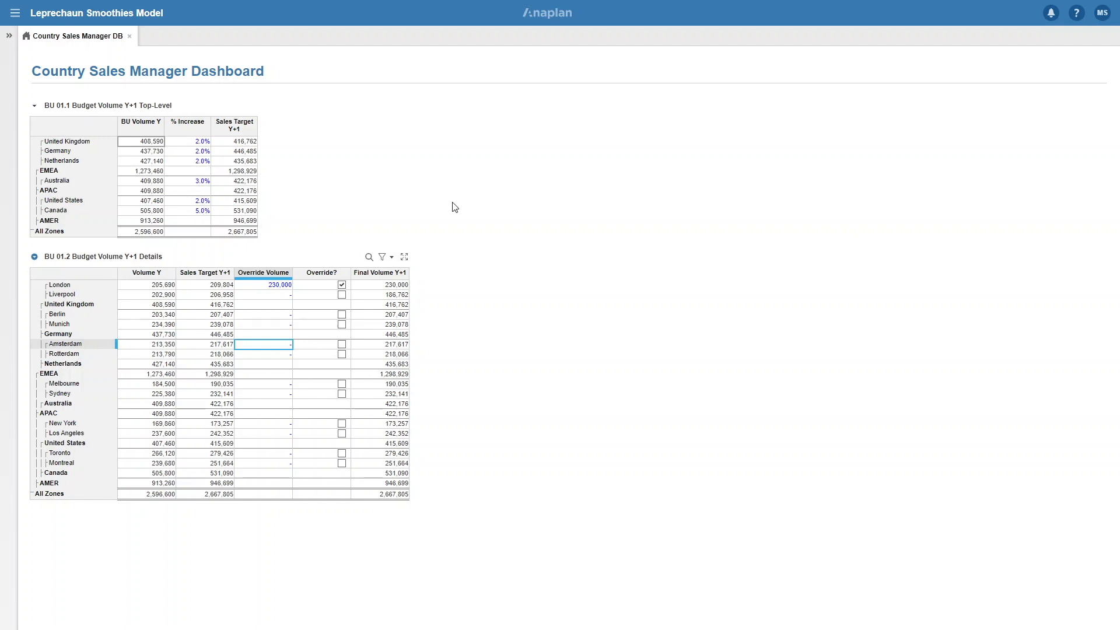